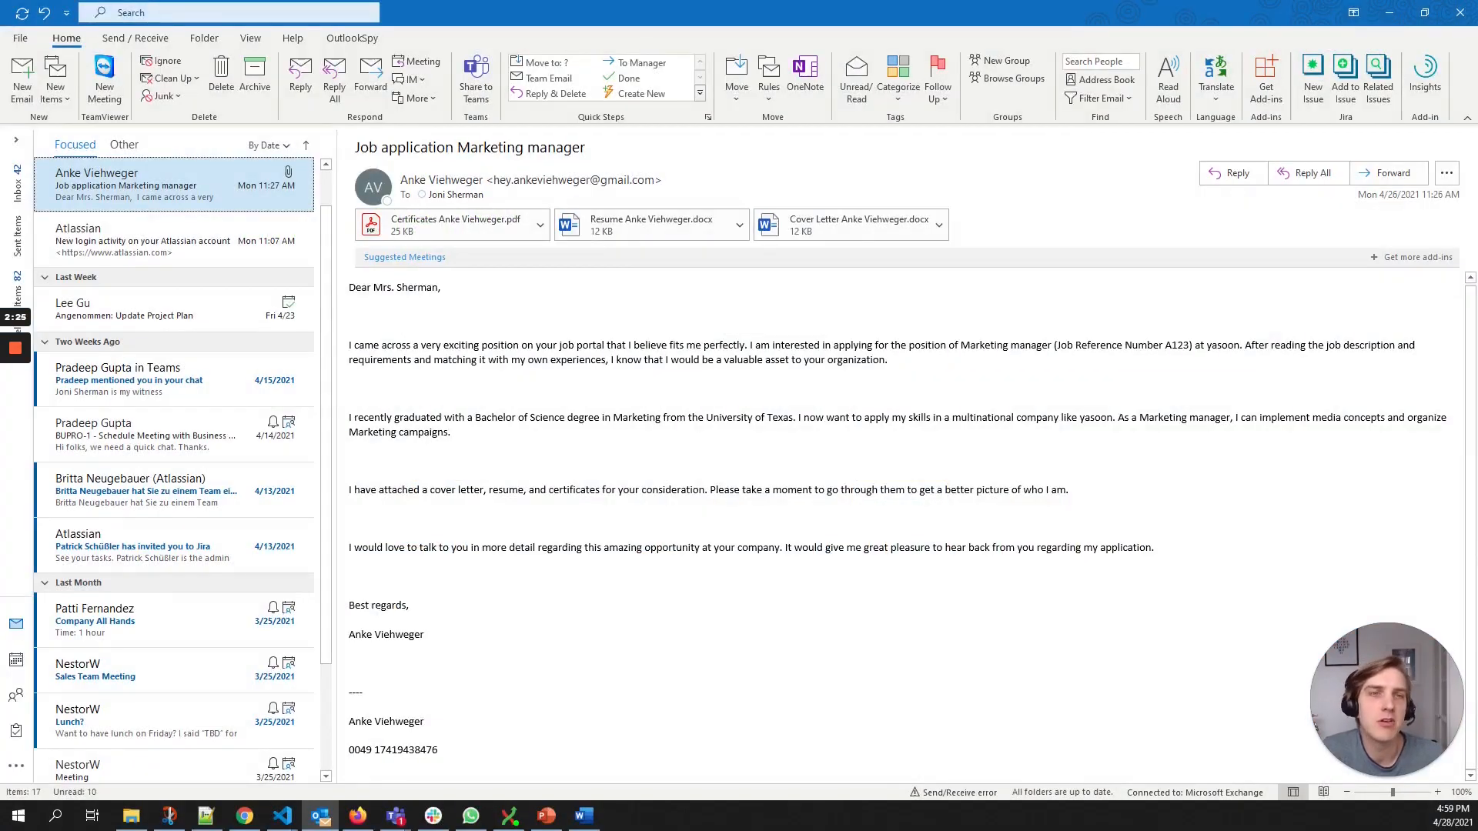
pyautogui.moveTo(222, 236)
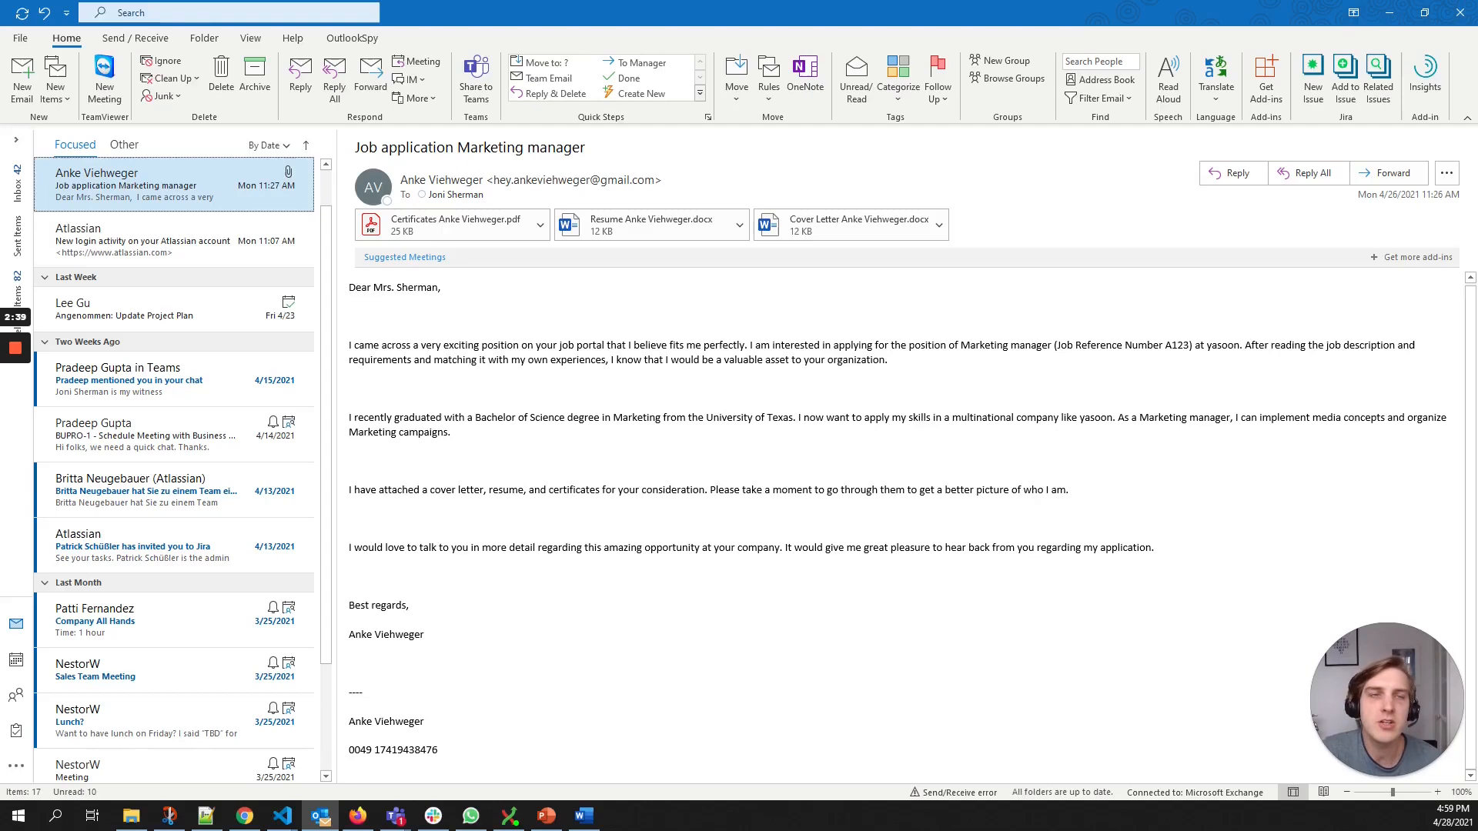
pyautogui.moveTo(910, 253)
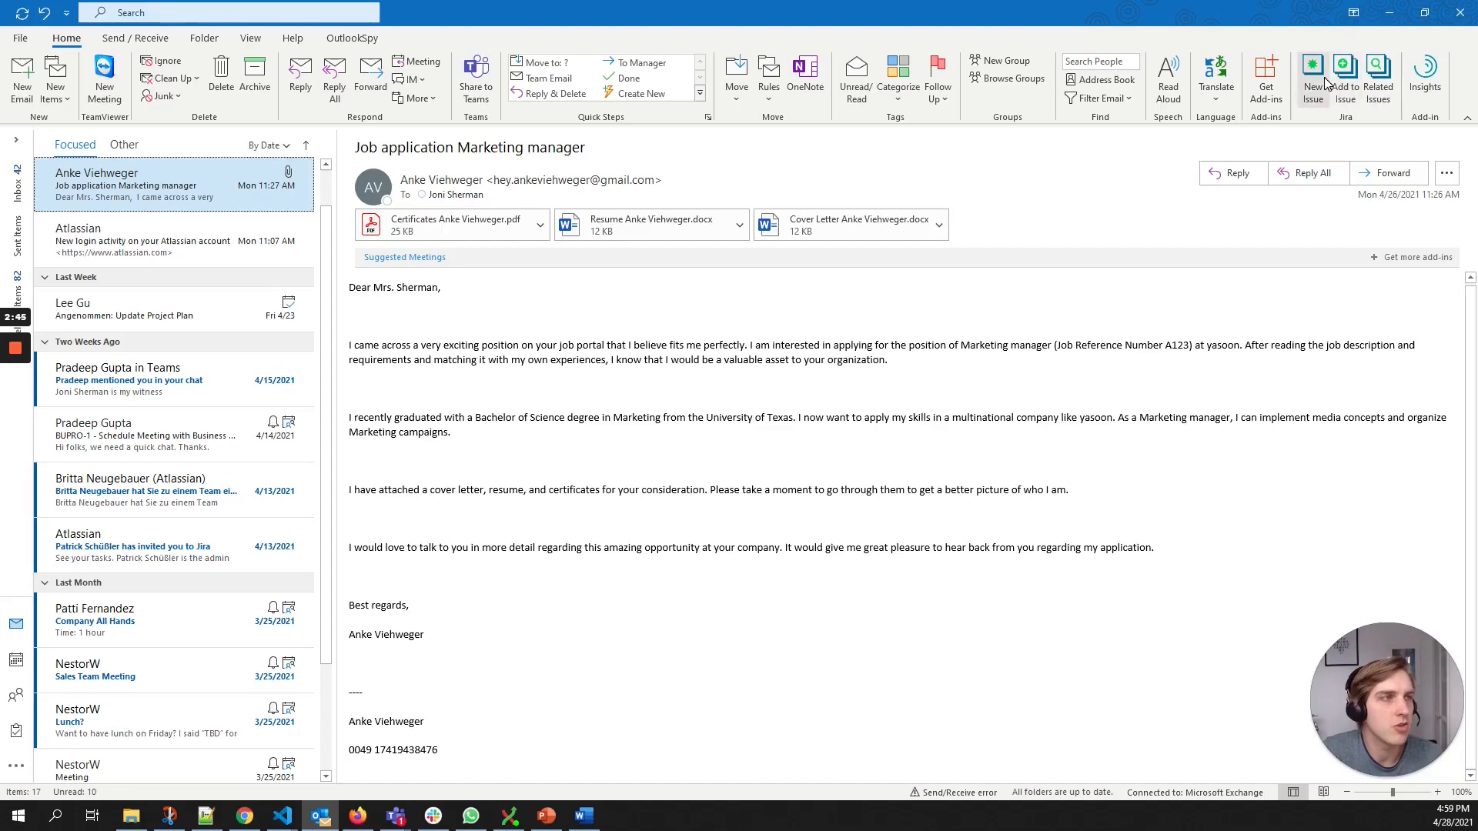
pyautogui.moveTo(1320, 82)
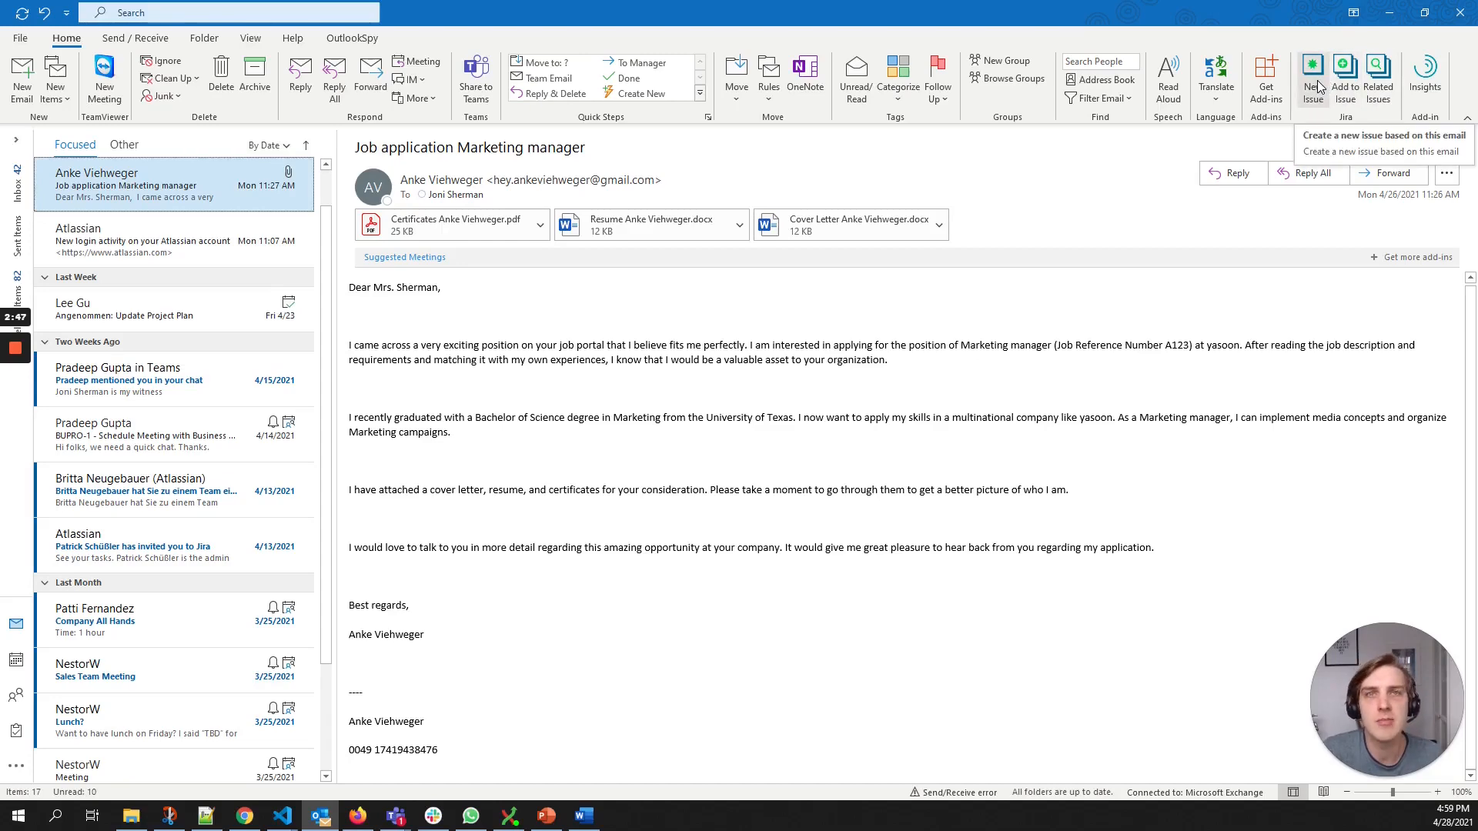
# Step: Start a new Jira issue from the email under the HR project and select its summary for rewriting
pyautogui.click(1312, 69)
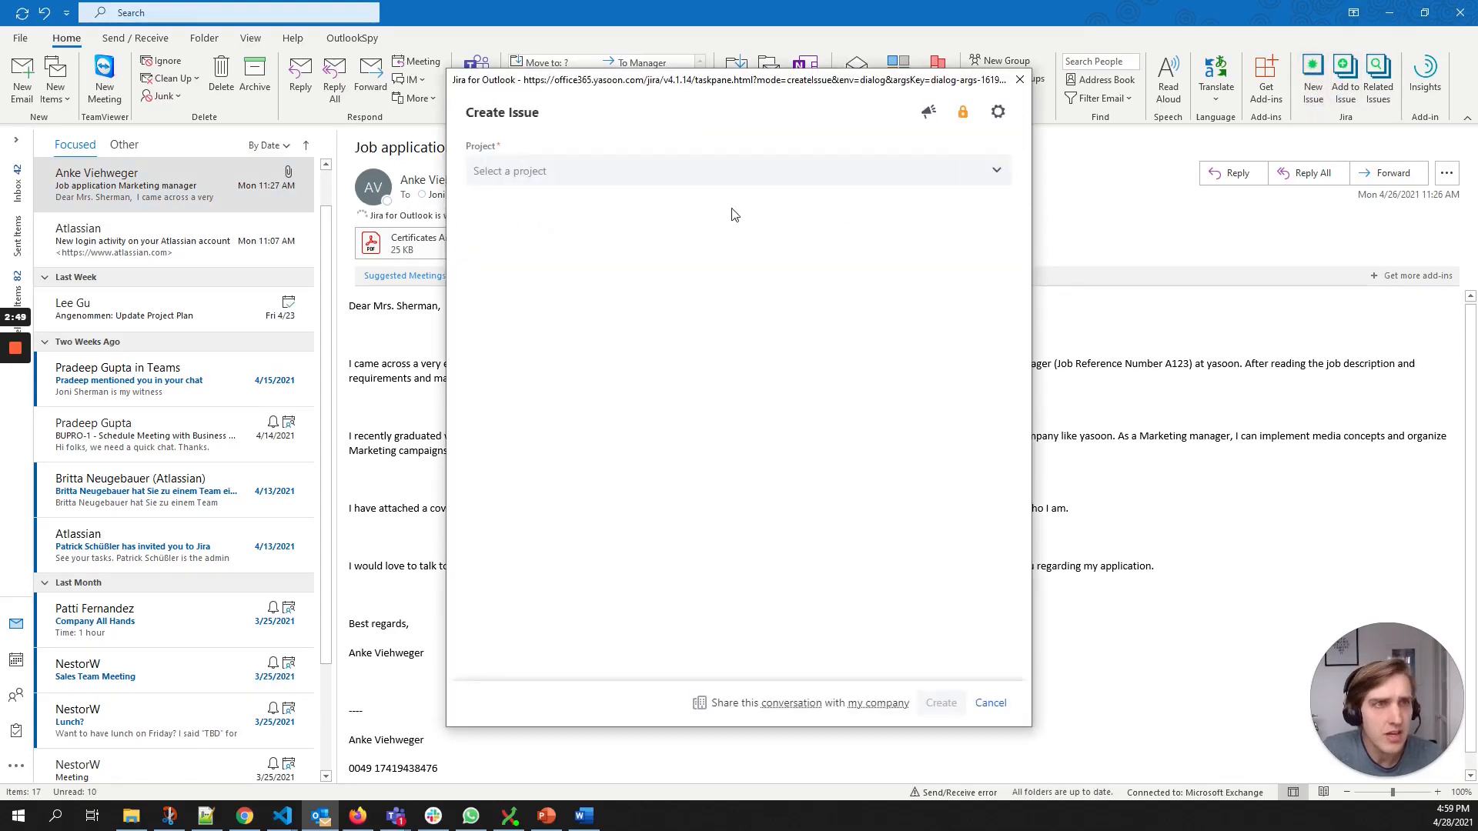
pyautogui.click(736, 171)
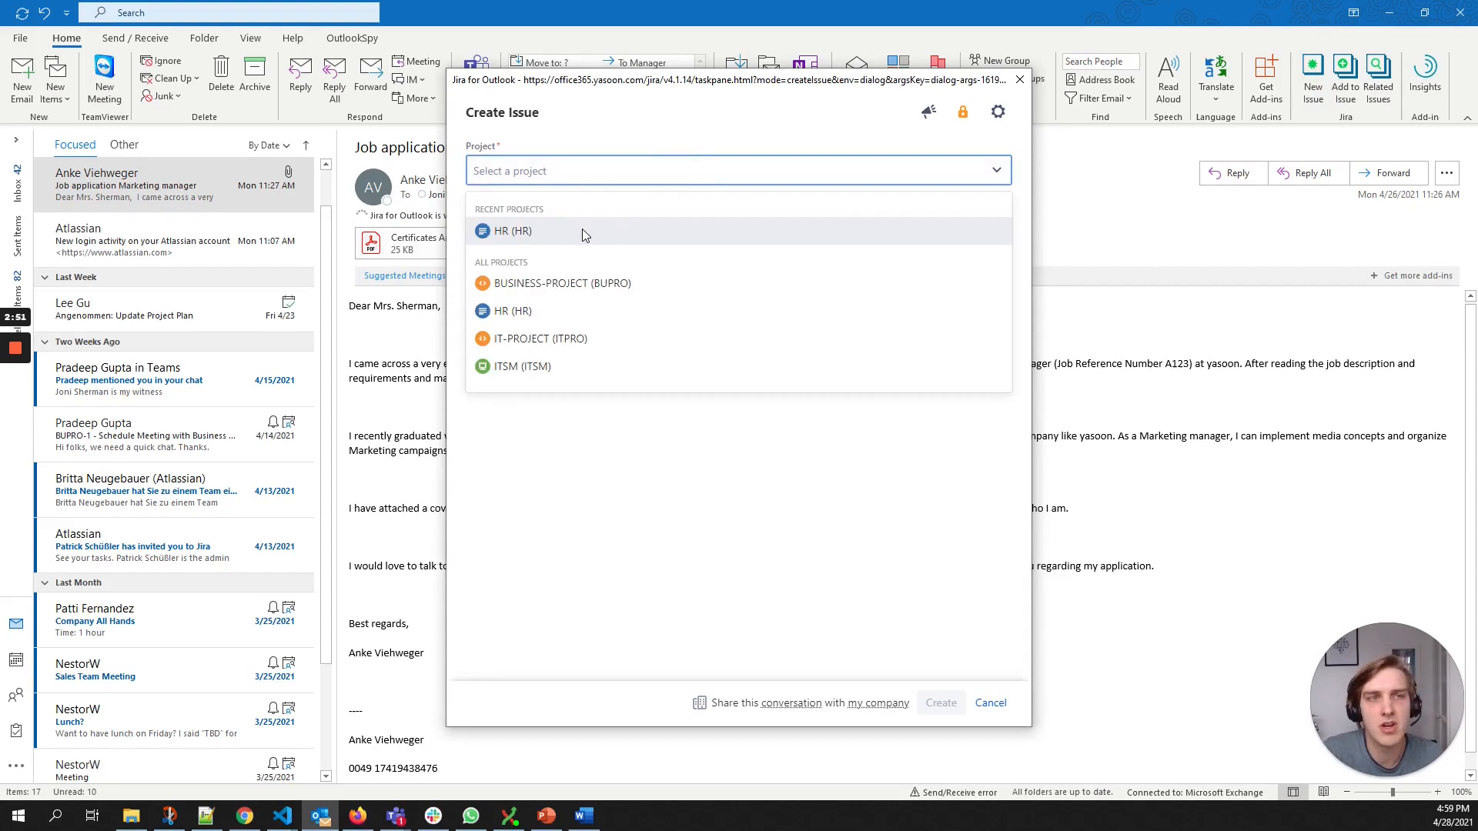
pyautogui.click(510, 230)
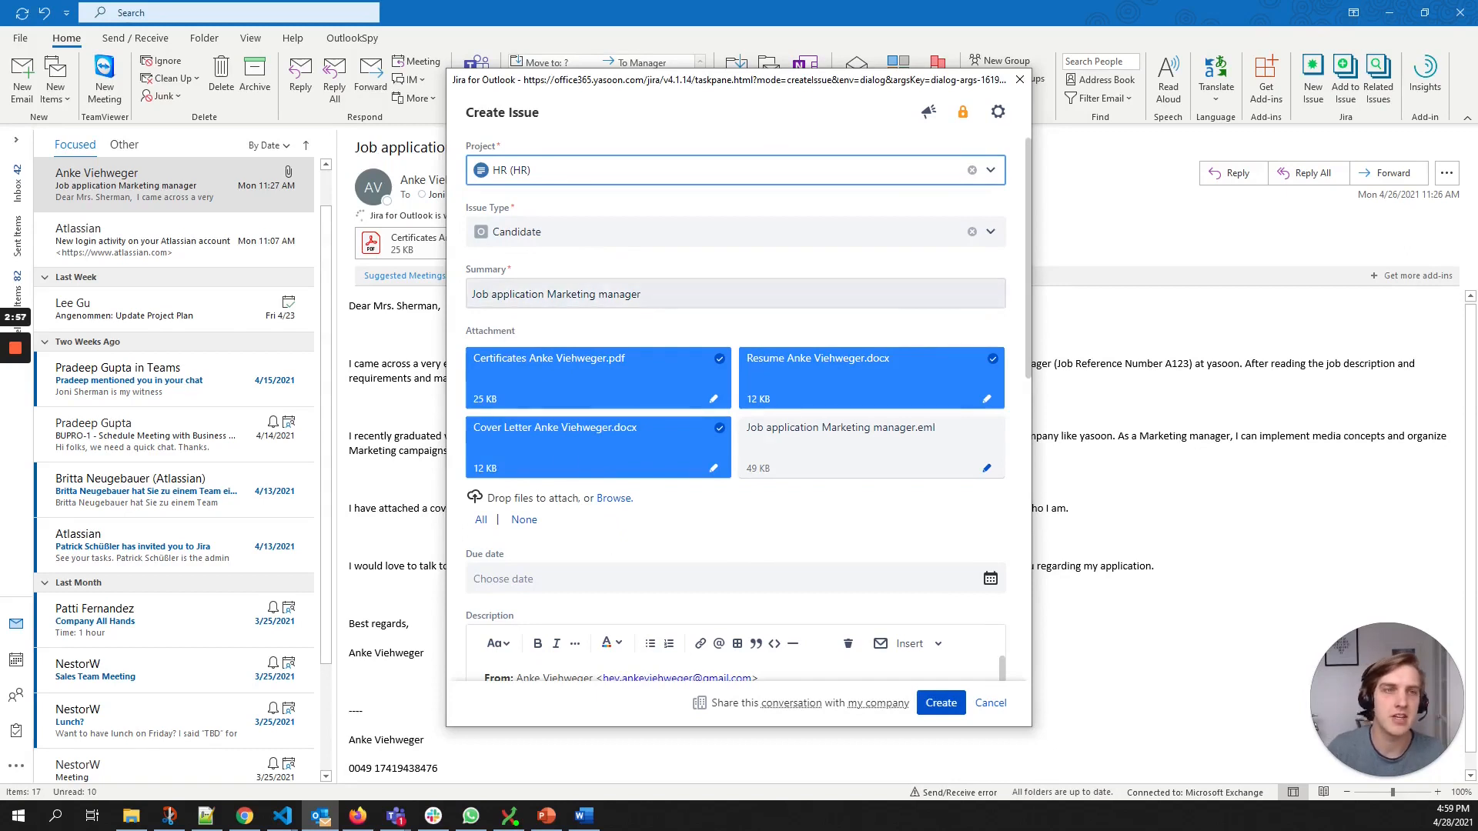
pyautogui.doubleClick(508, 294)
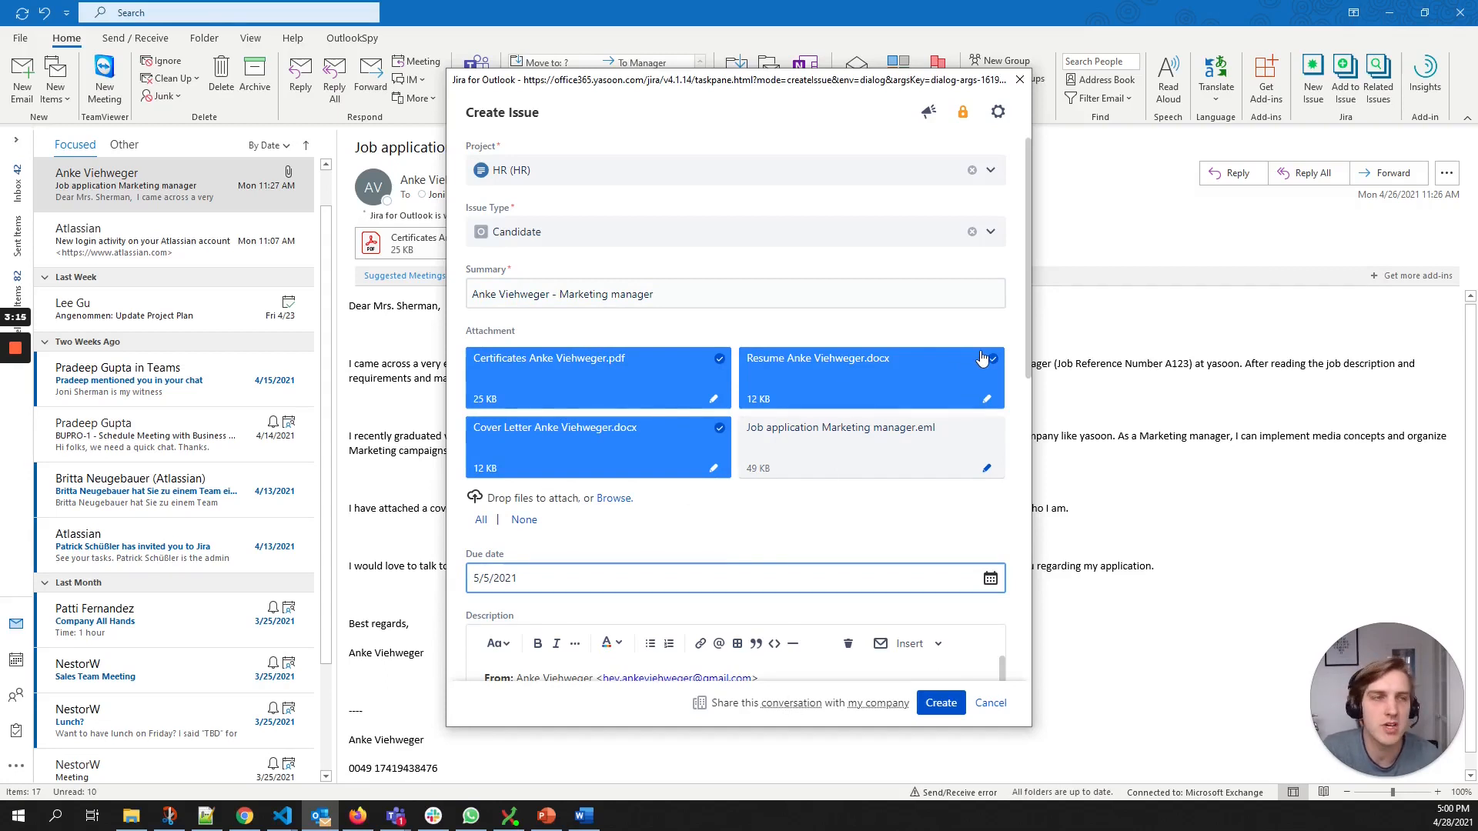
pyautogui.scroll(-3)
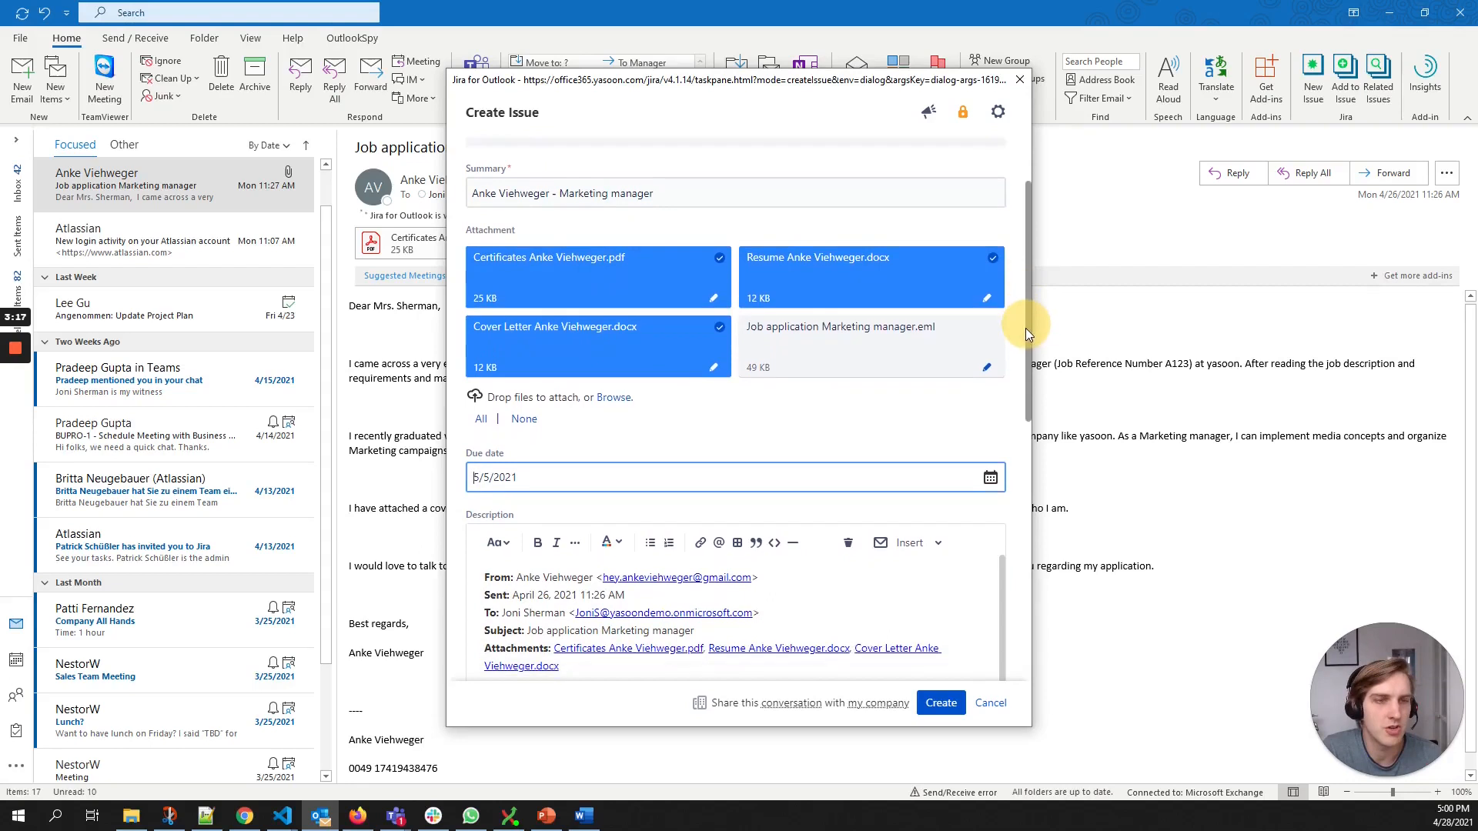
pyautogui.scroll(-3)
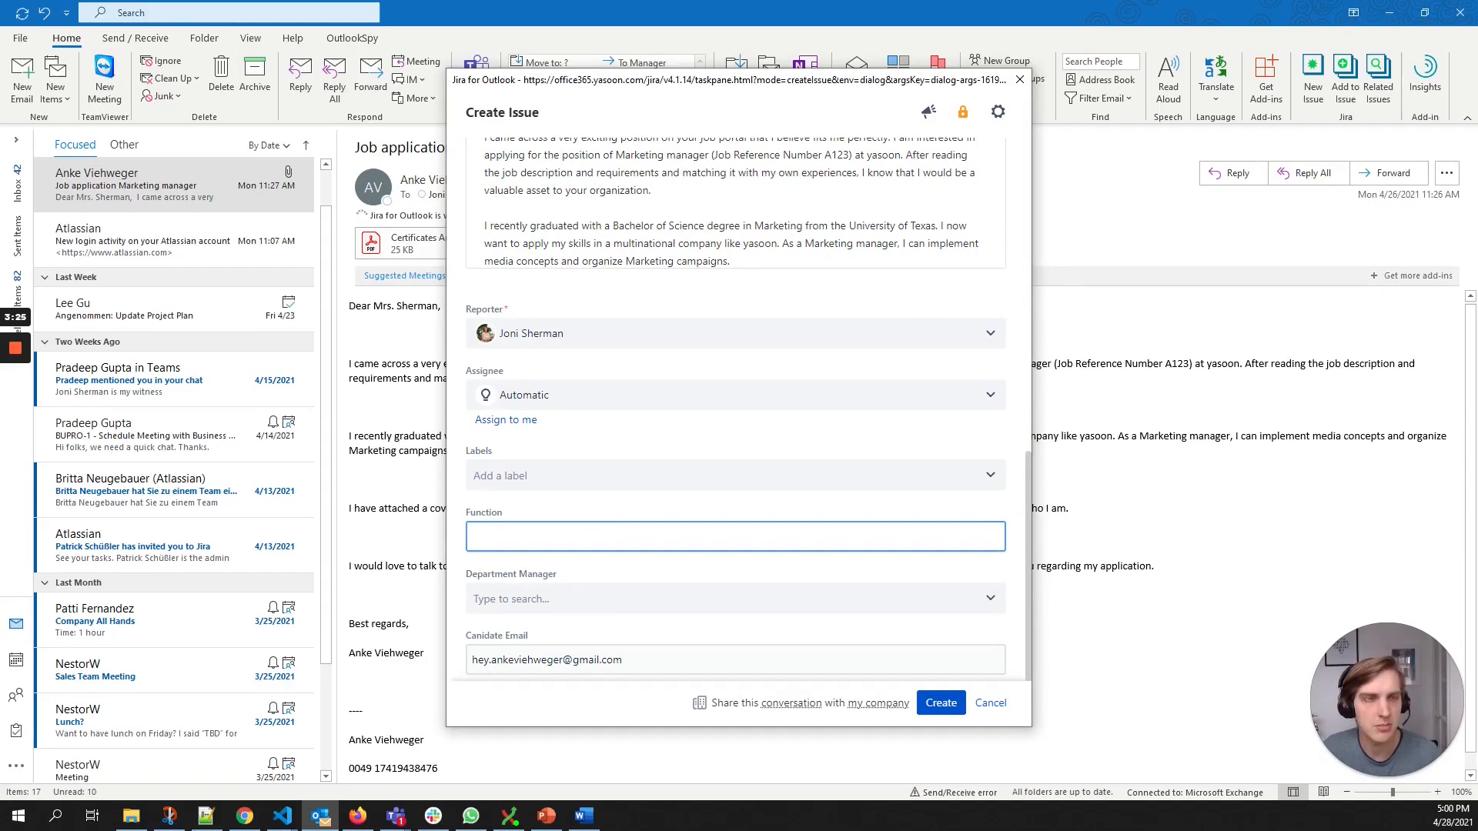
pyautogui.write('Marketing Manager')
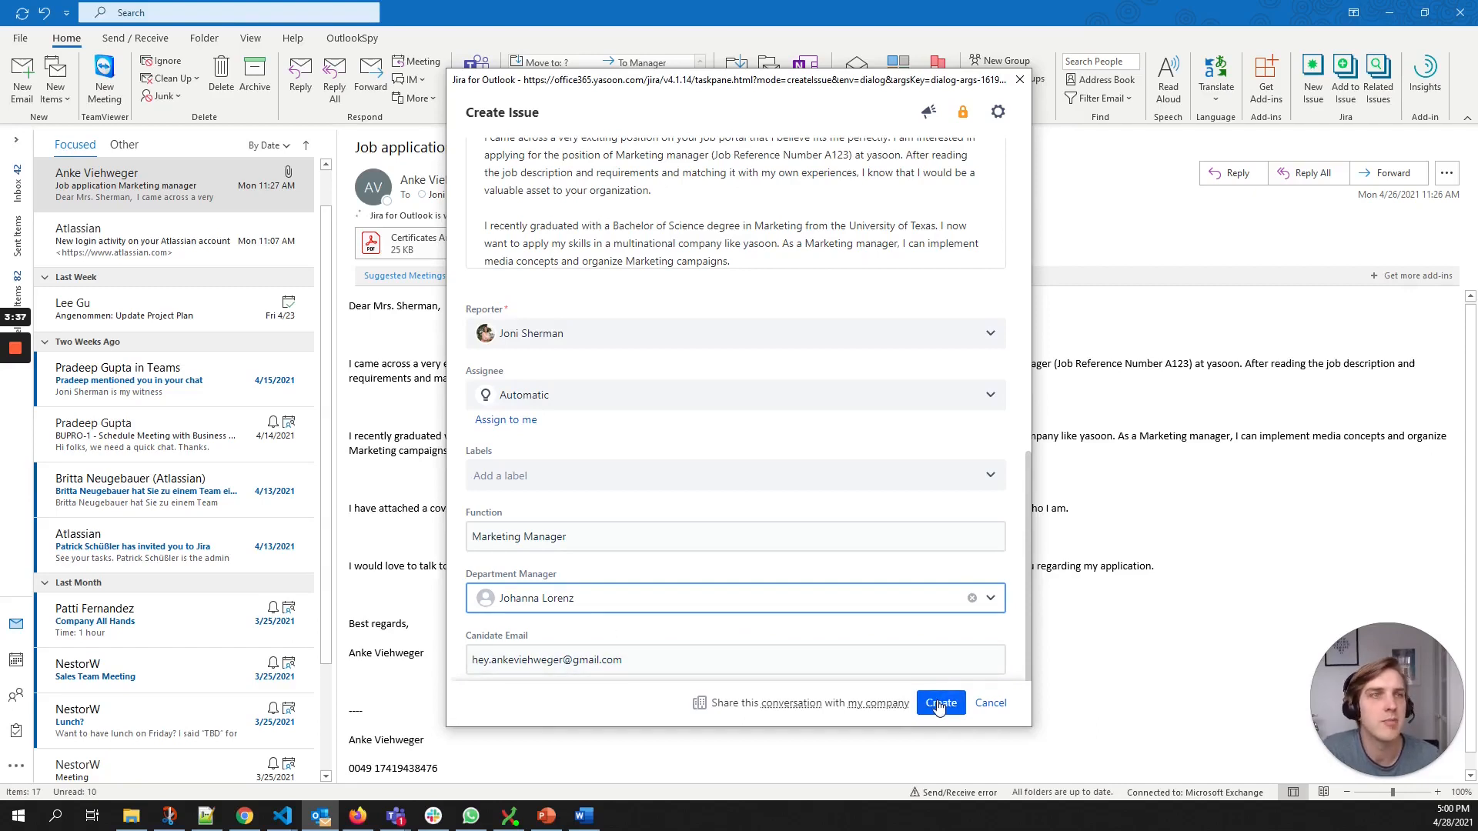
pyautogui.click(941, 701)
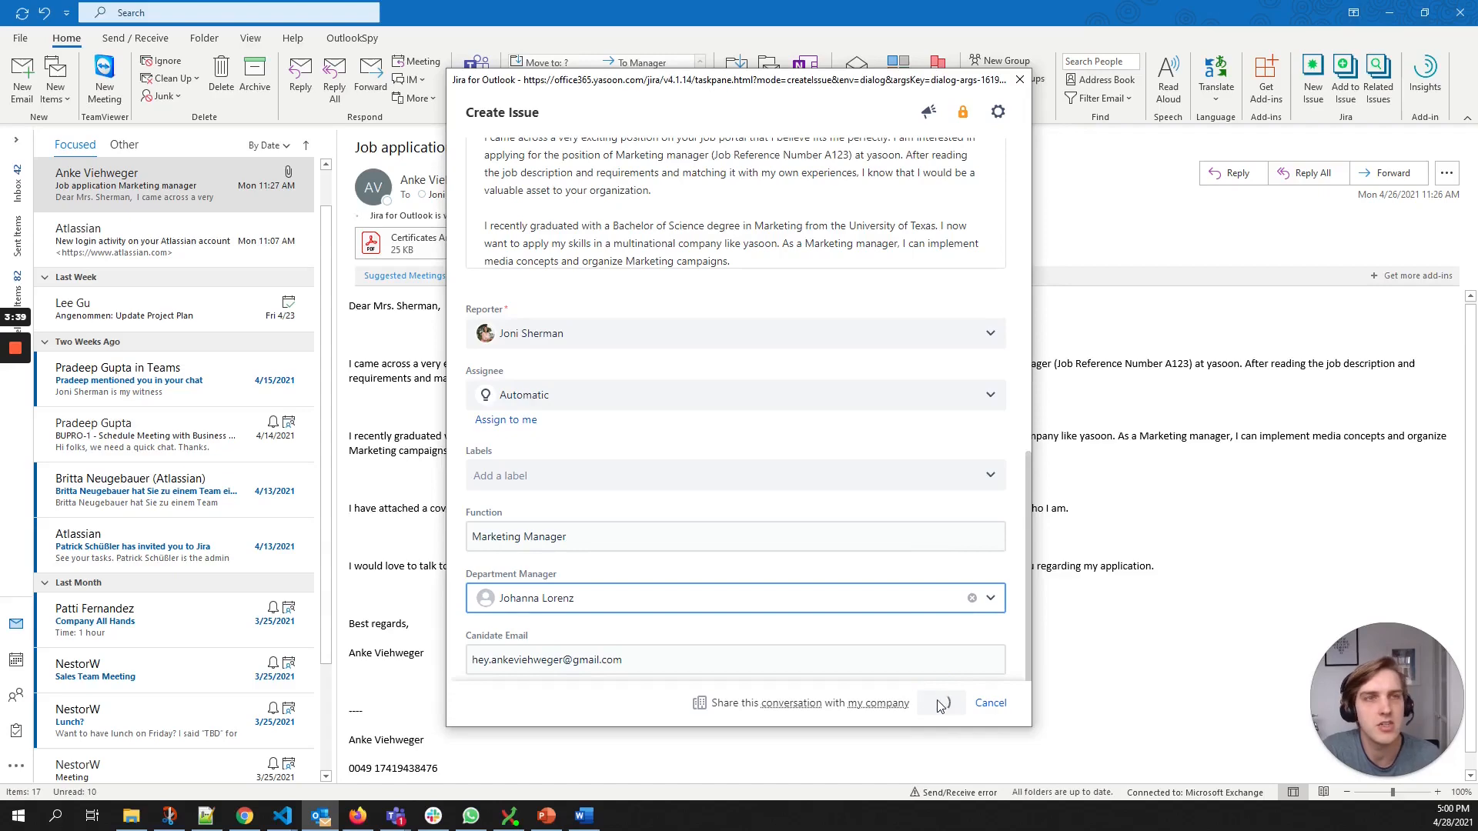
pyautogui.click(942, 702)
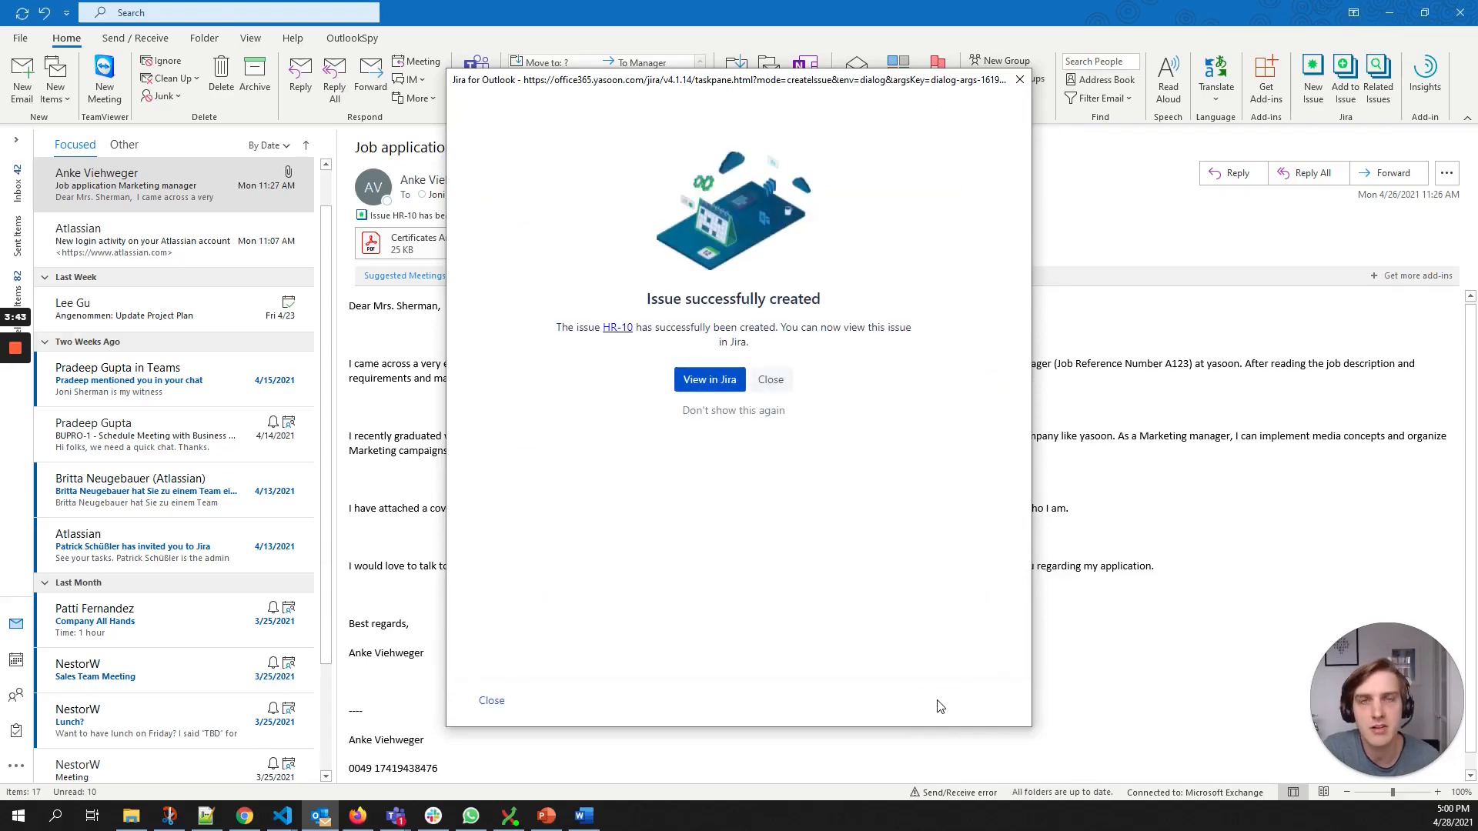
# Step: View HR-10 on the HR board in Jira and move its status from Applications to Screening
pyautogui.click(709, 379)
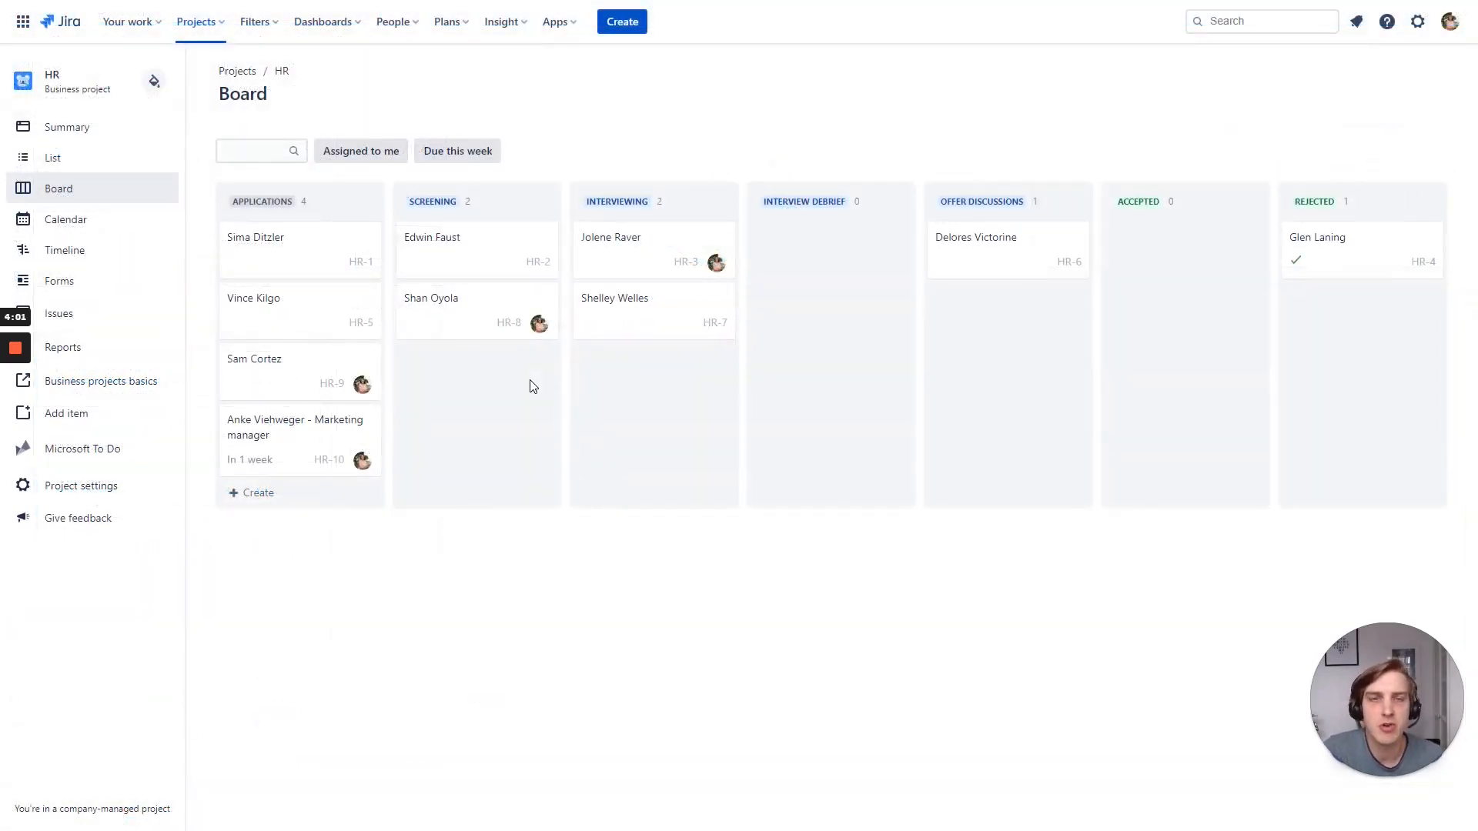
pyautogui.moveTo(271, 419)
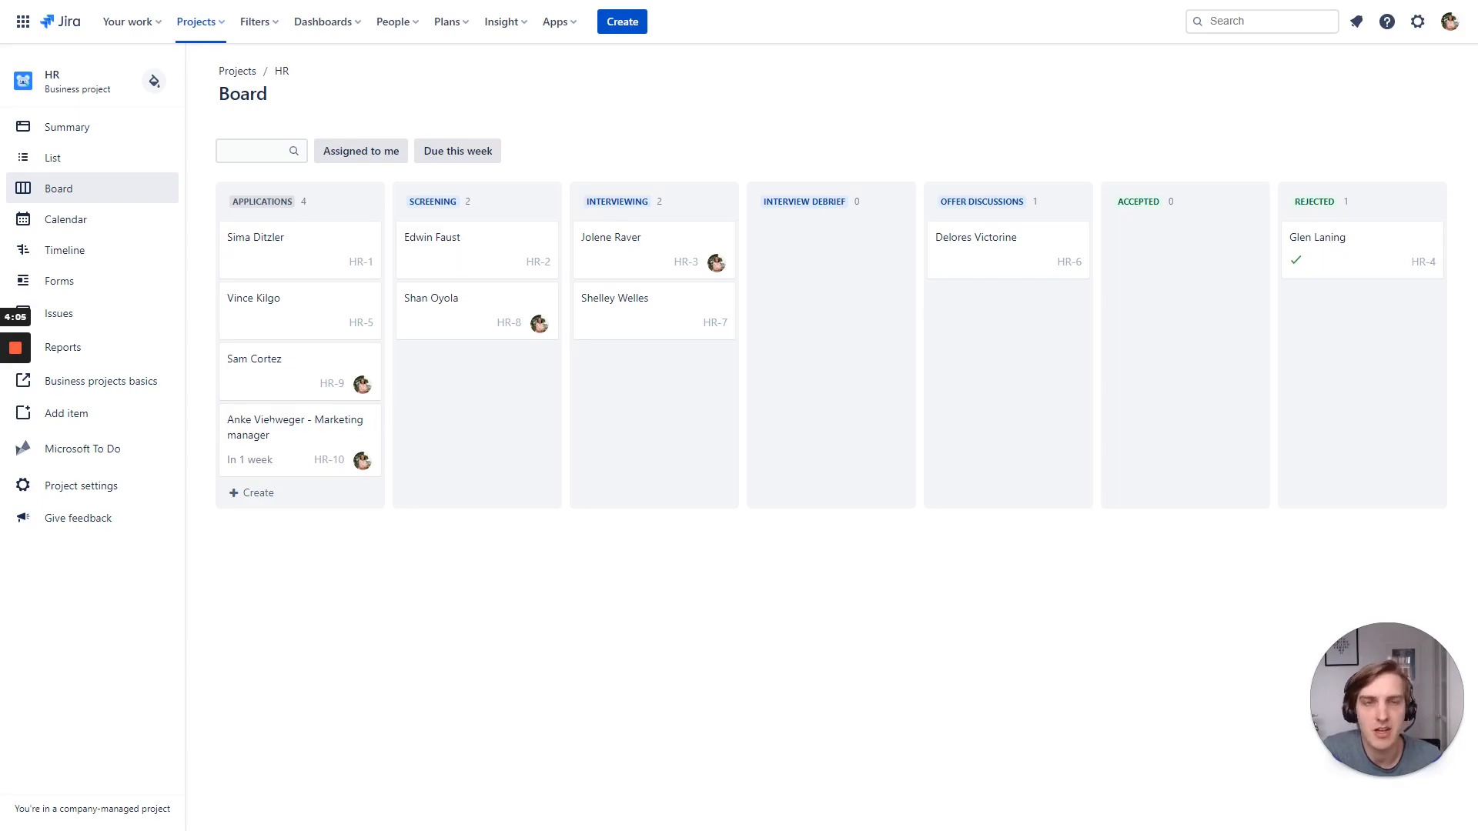
pyautogui.click(292, 428)
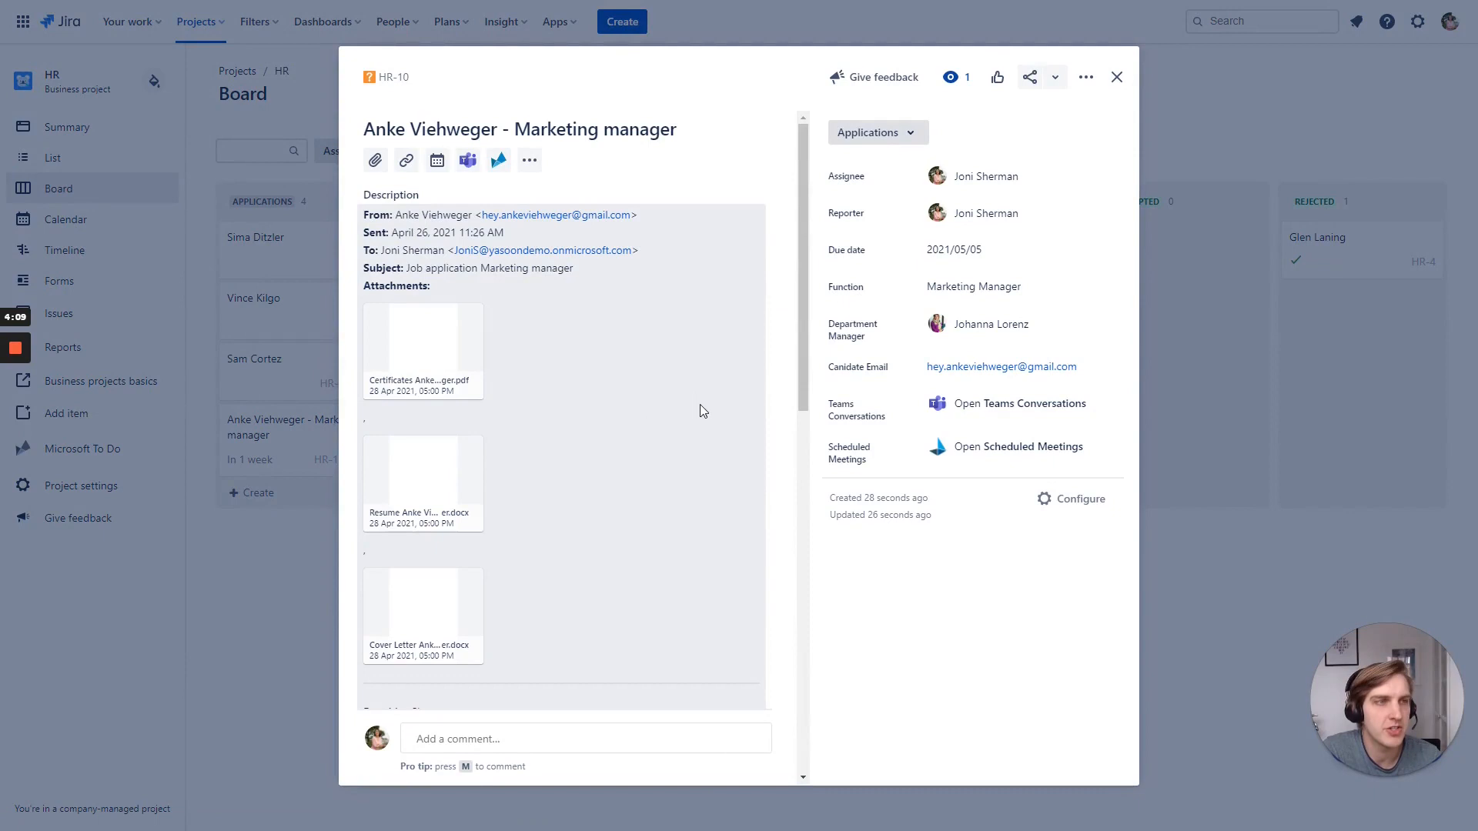
pyautogui.moveTo(756, 379)
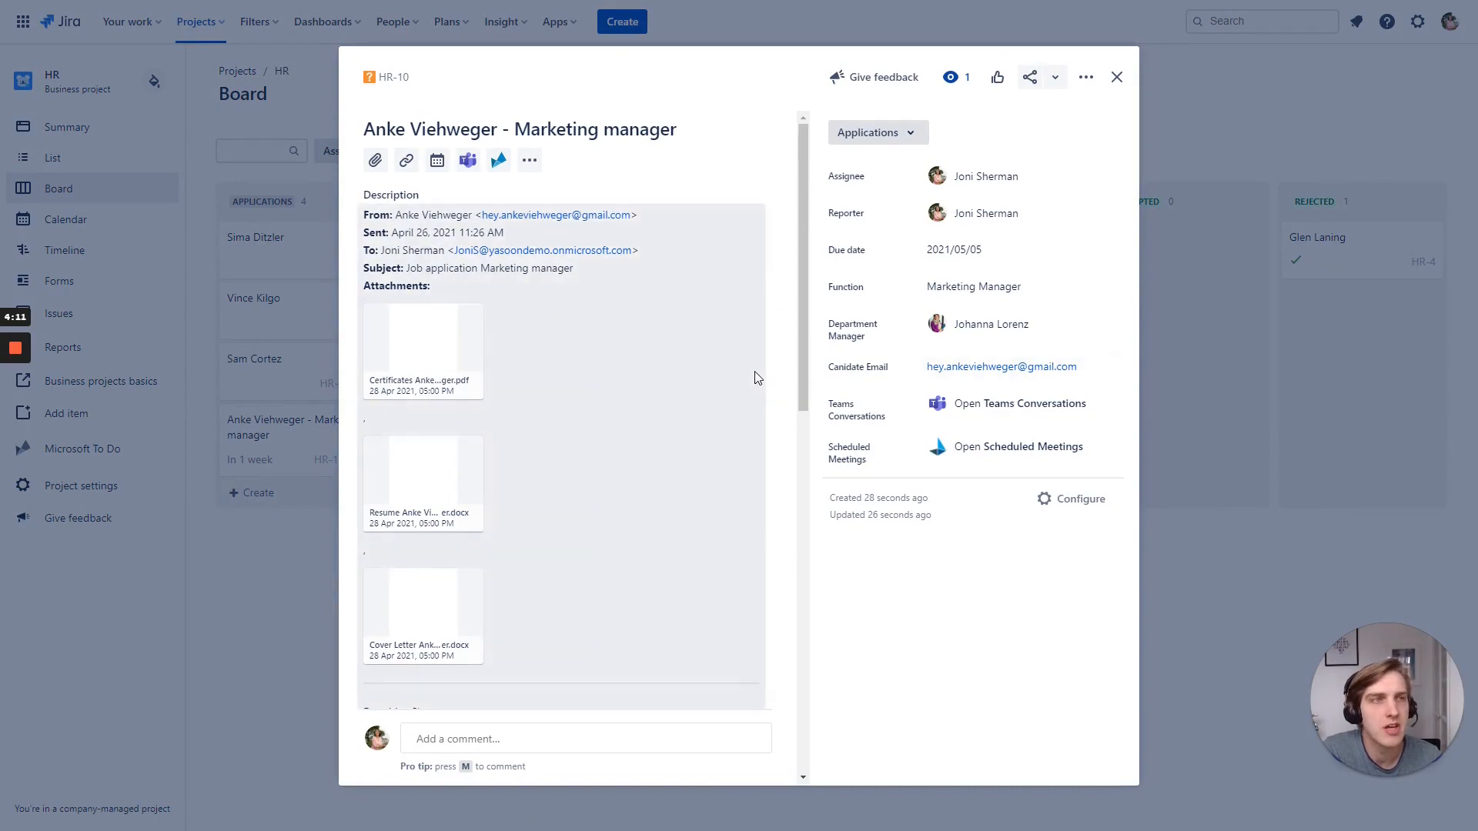
pyautogui.click(871, 132)
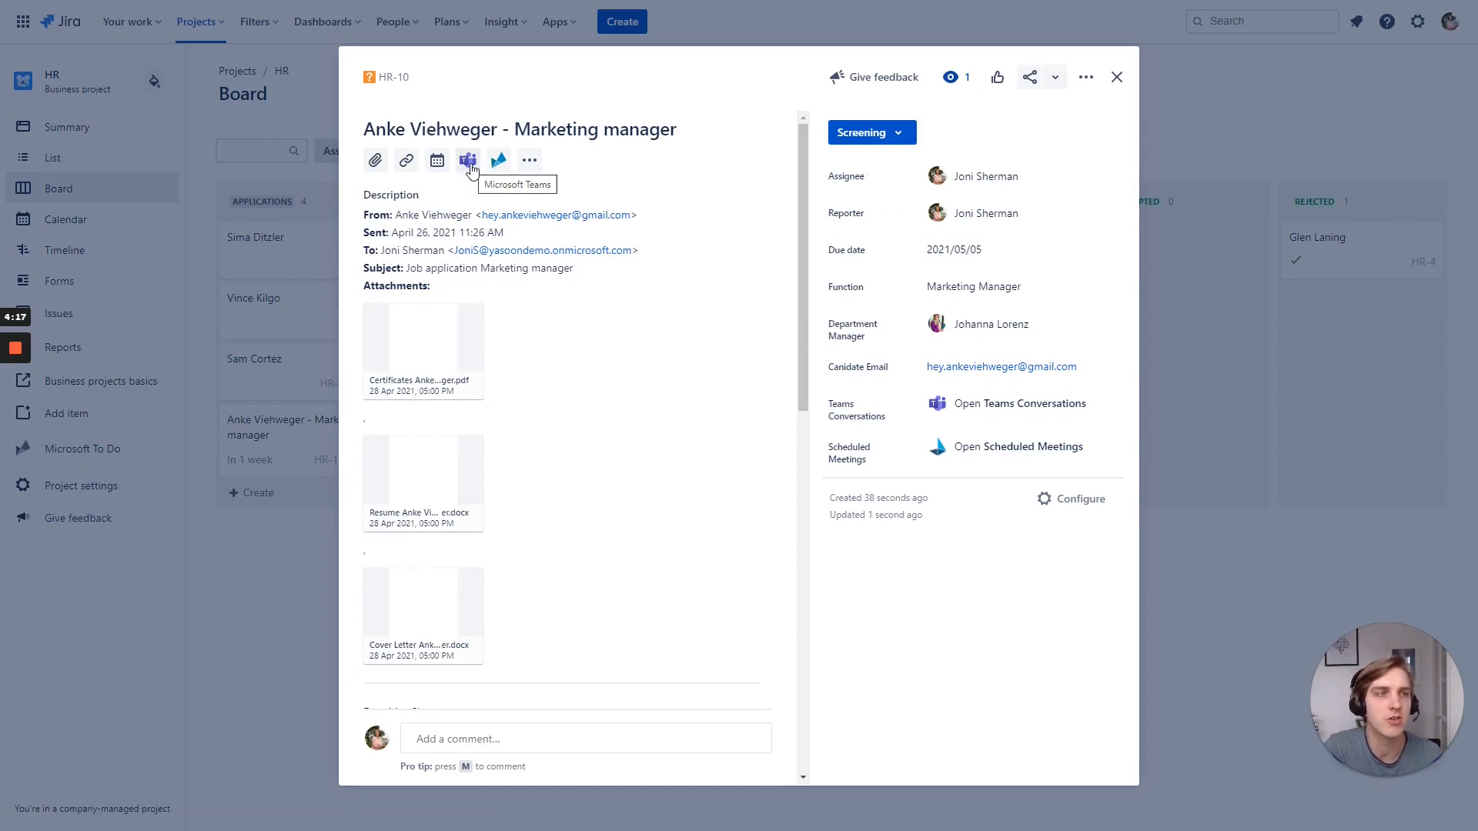
pyautogui.click(468, 160)
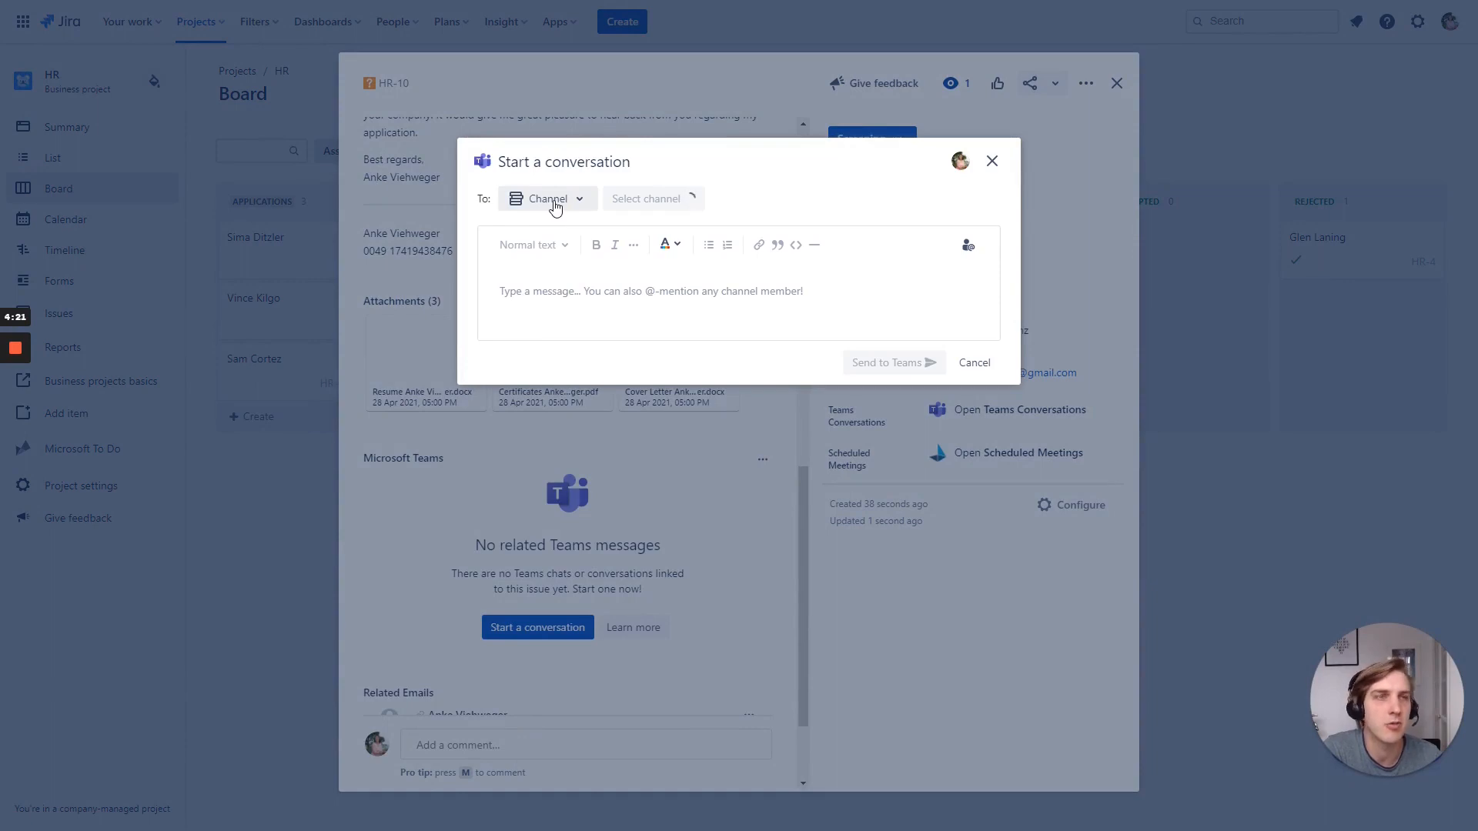
pyautogui.moveTo(563, 203)
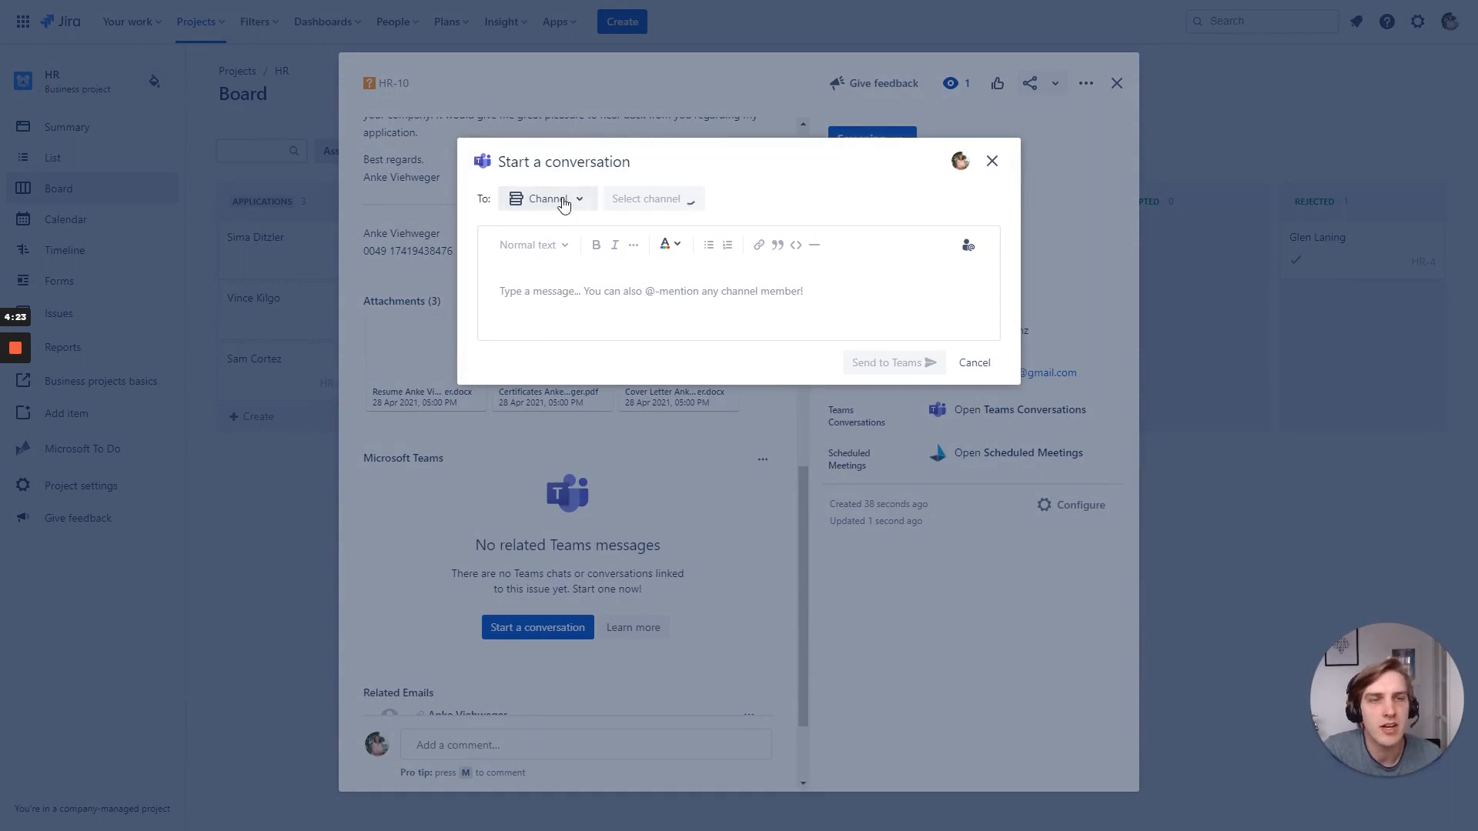
pyautogui.click(546, 199)
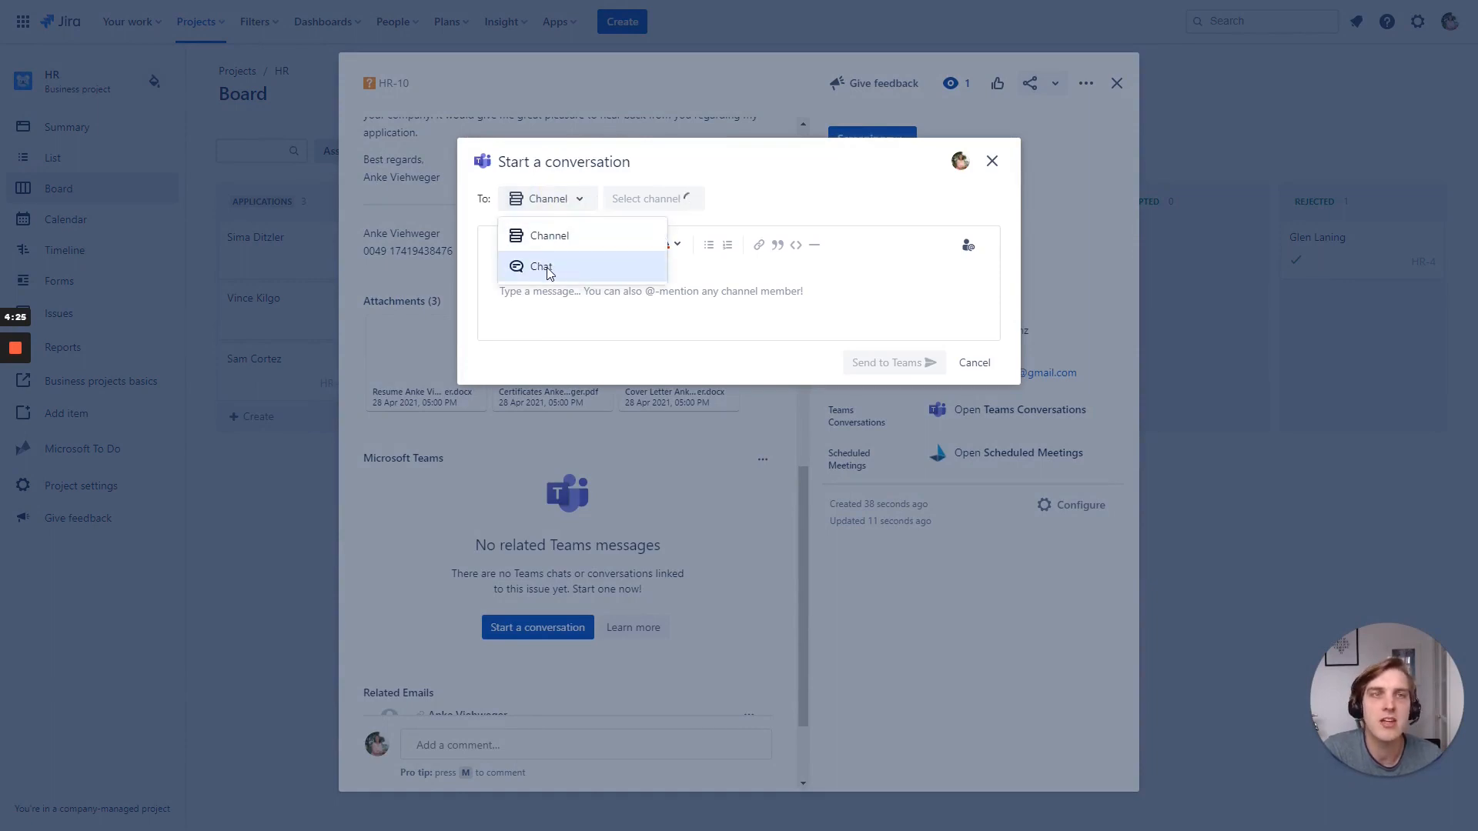
pyautogui.click(542, 267)
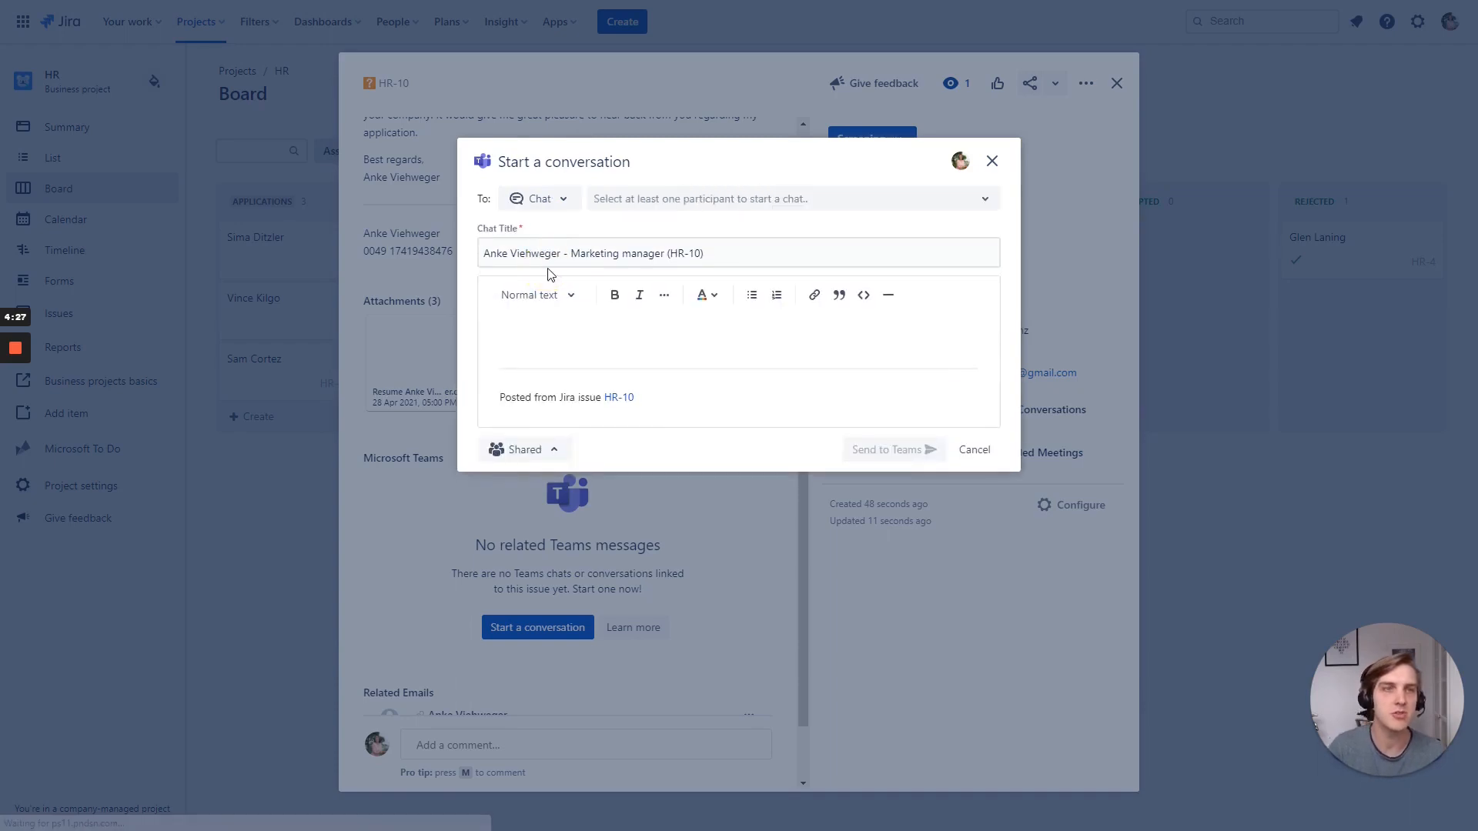
pyautogui.click(791, 199)
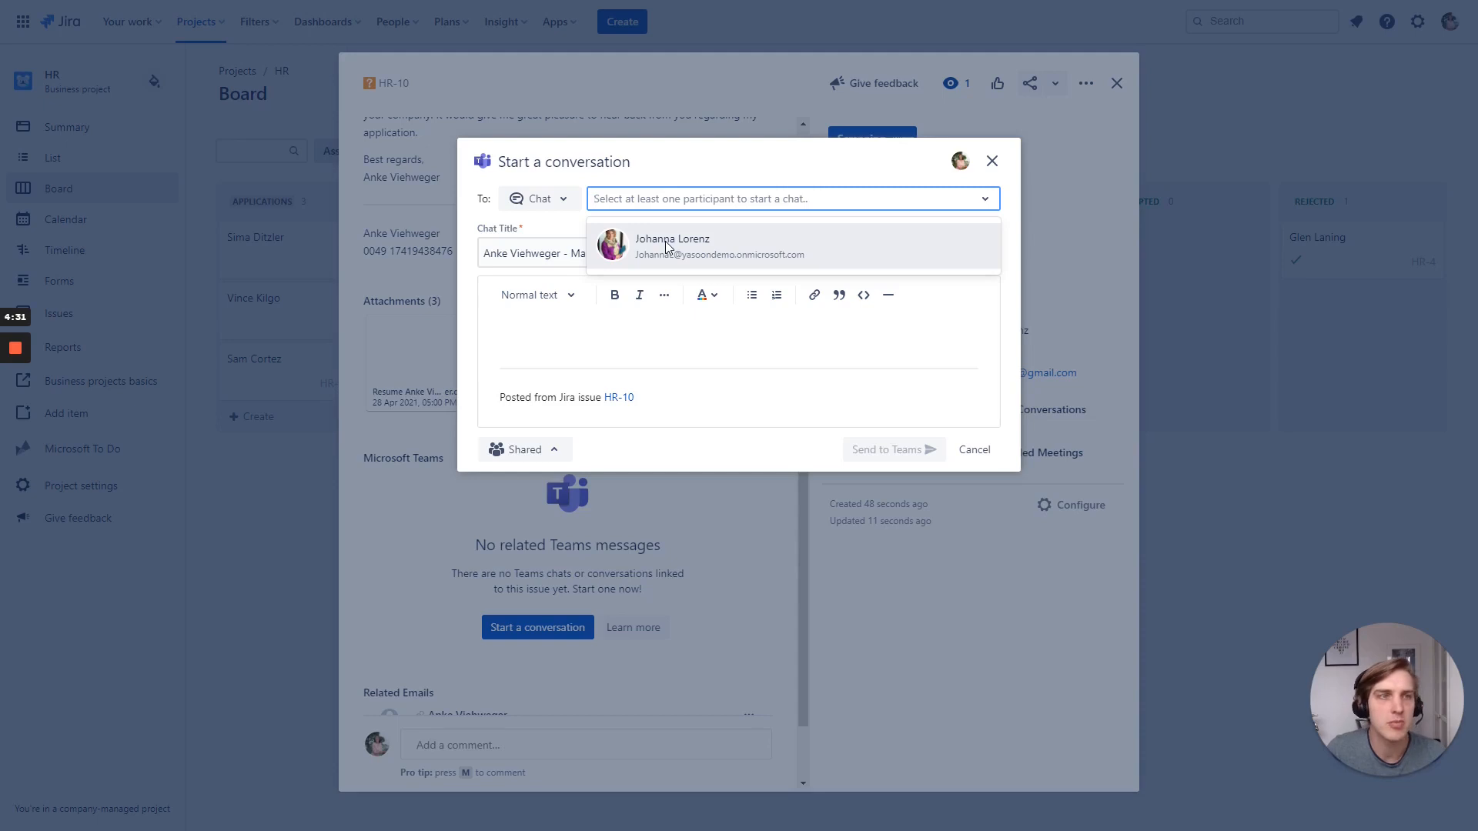
pyautogui.click(672, 239)
pyautogui.write('Anke looks really promisin')
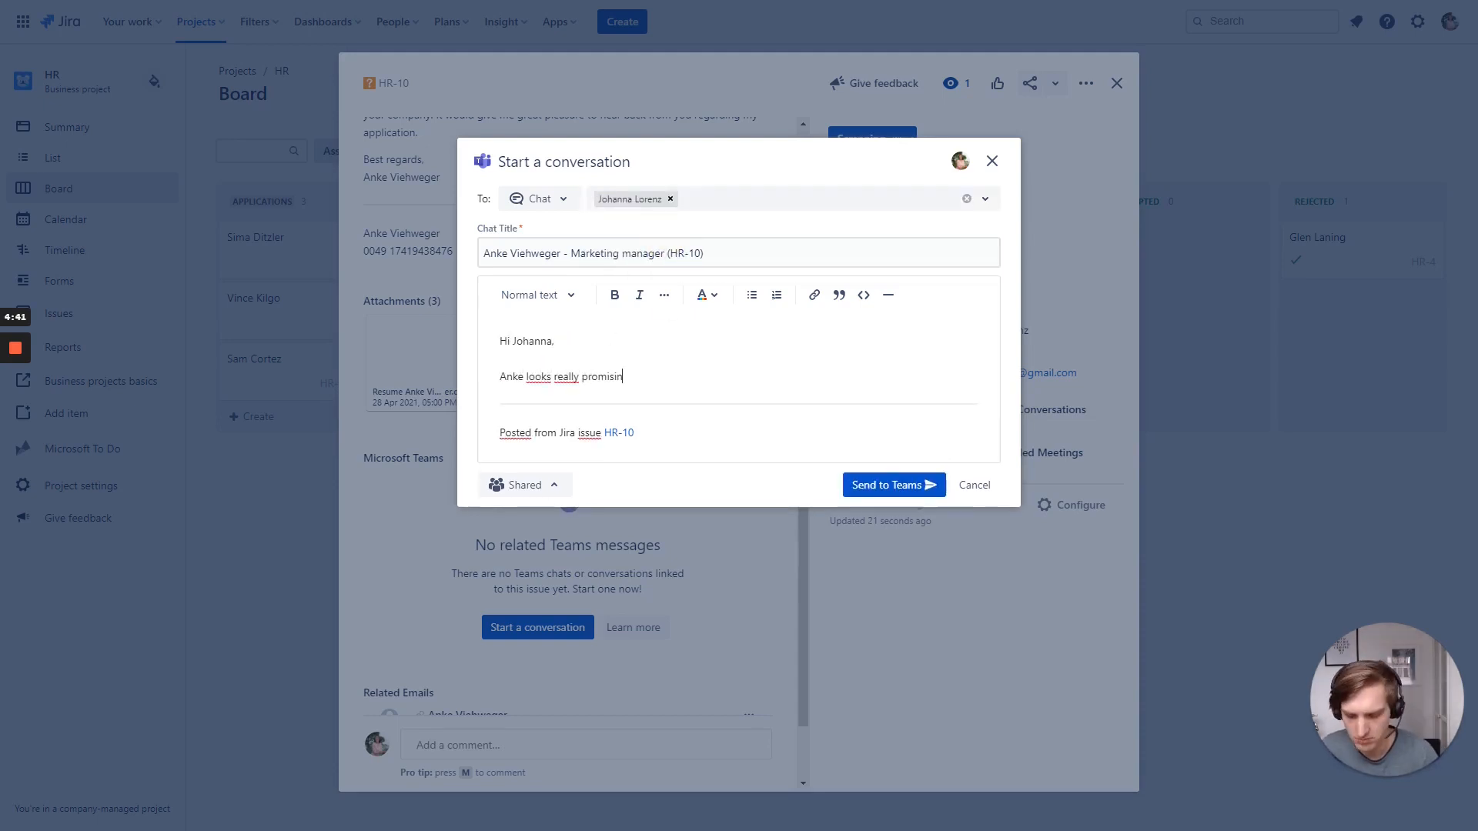
# Step: Write 'Anke looks really promising - what do you think?', make the chat private and send it to Teams
pyautogui.write('g - what do you think?')
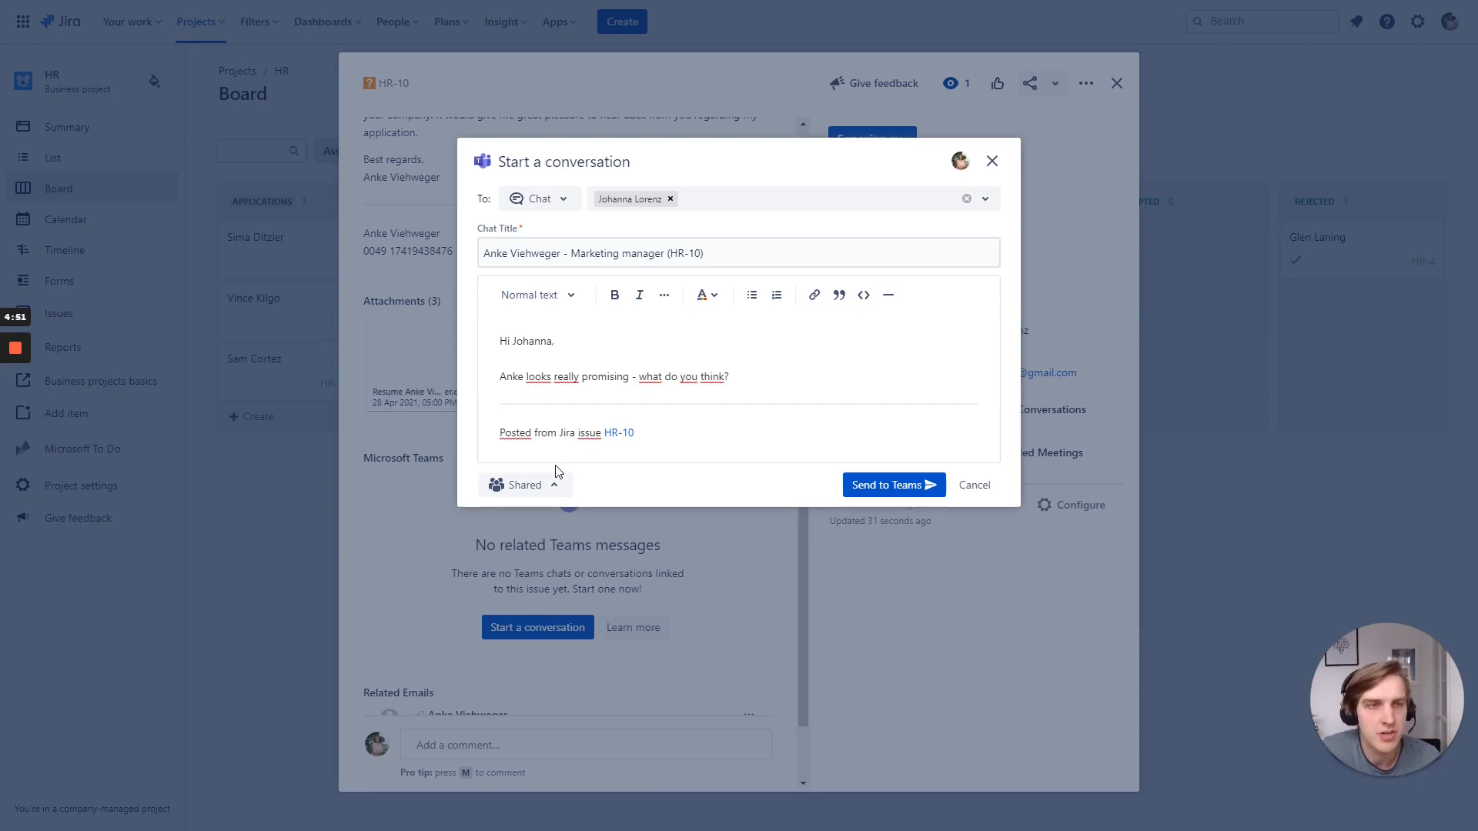
pyautogui.moveTo(551, 488)
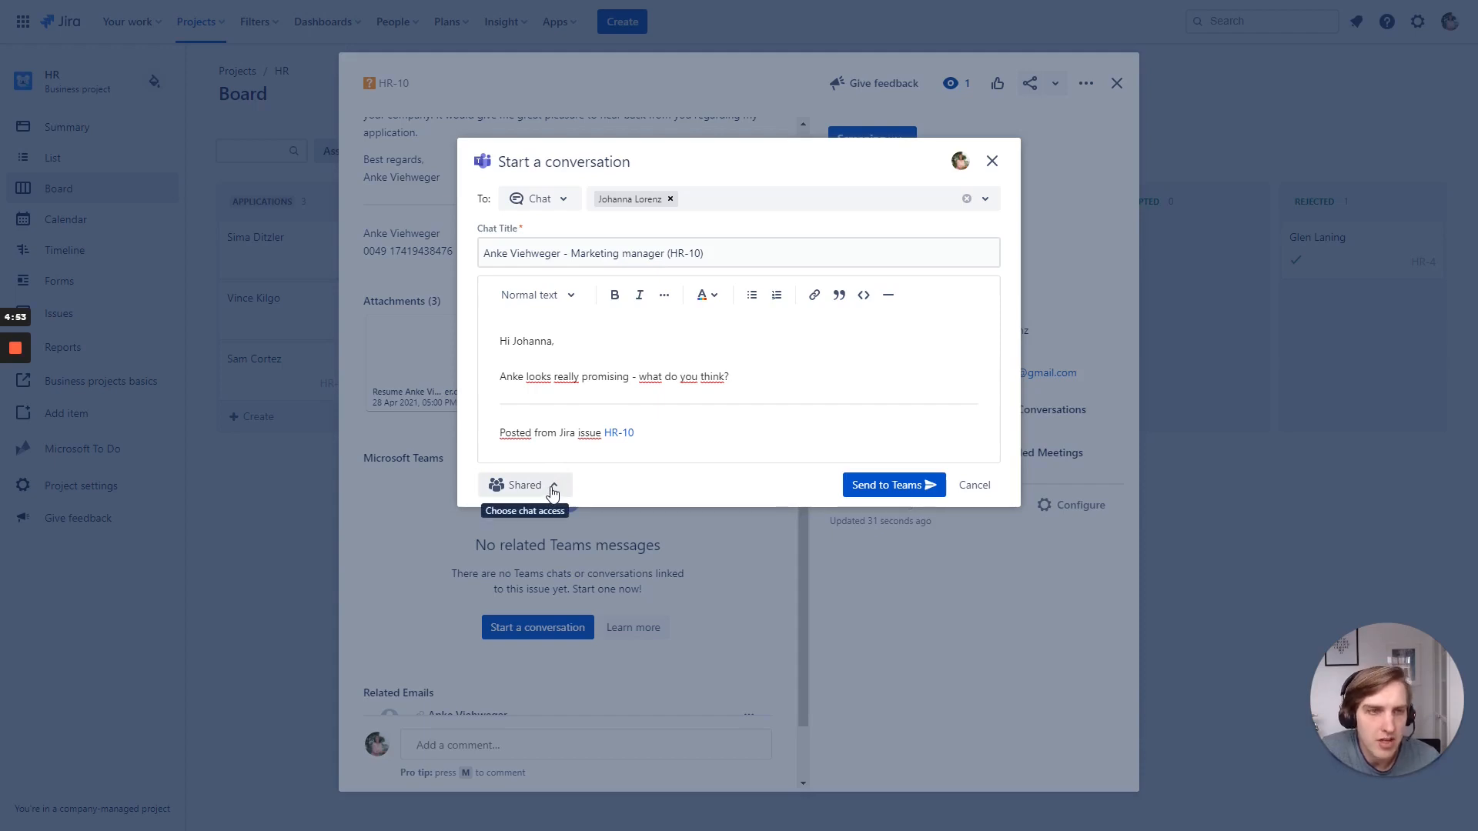
pyautogui.click(523, 485)
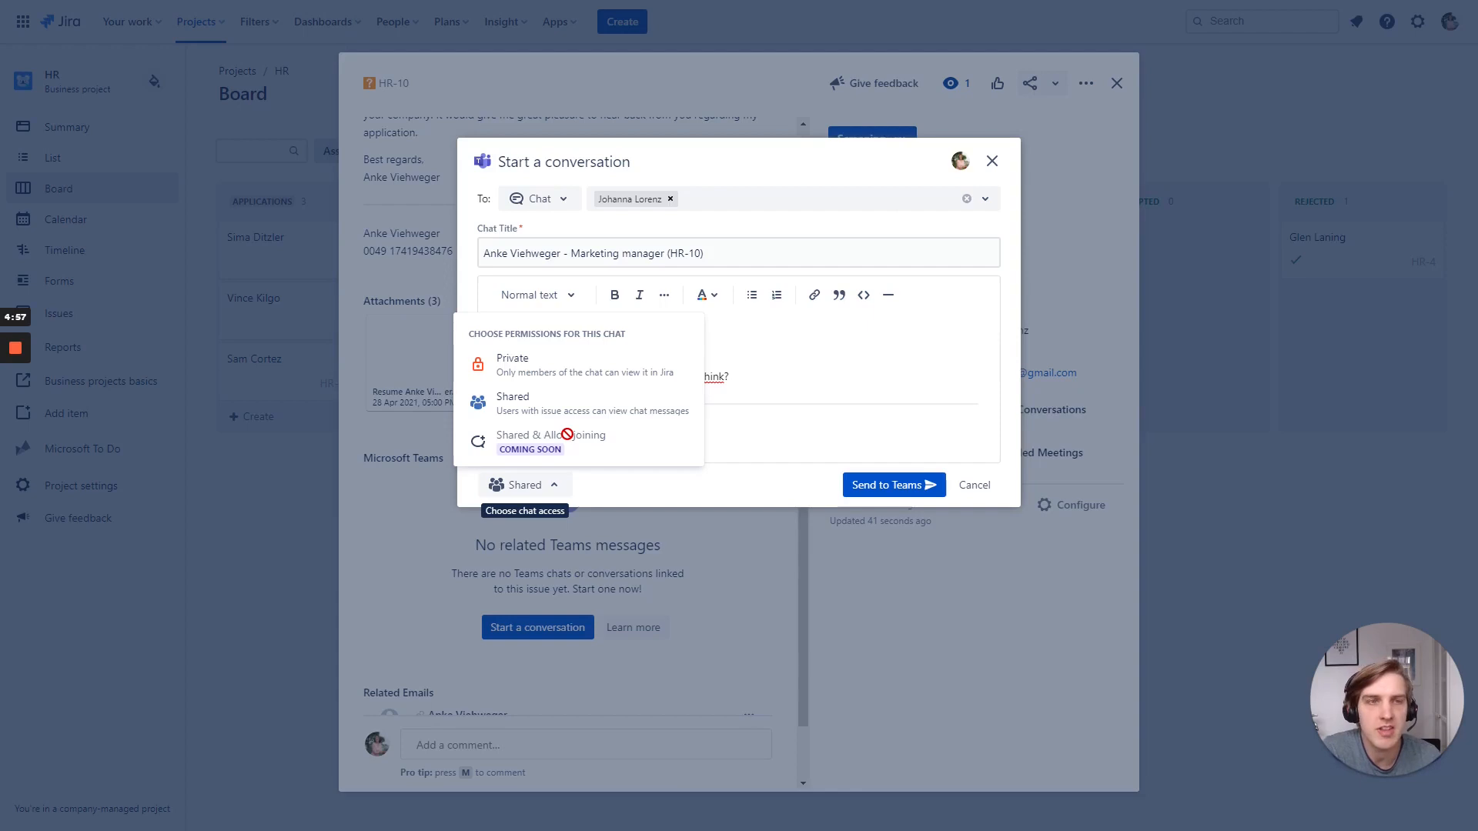
pyautogui.click(511, 357)
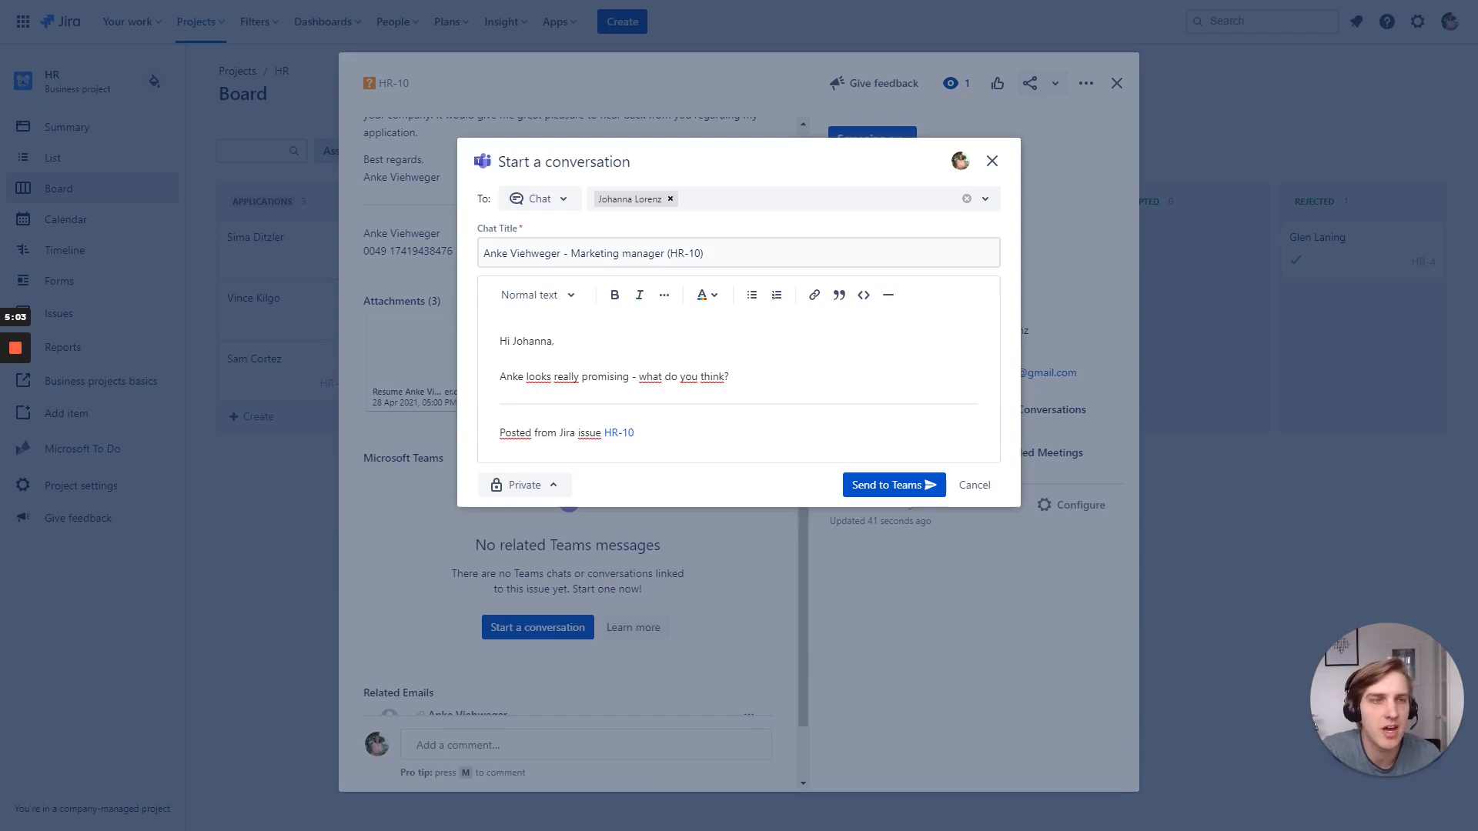
pyautogui.moveTo(893, 485)
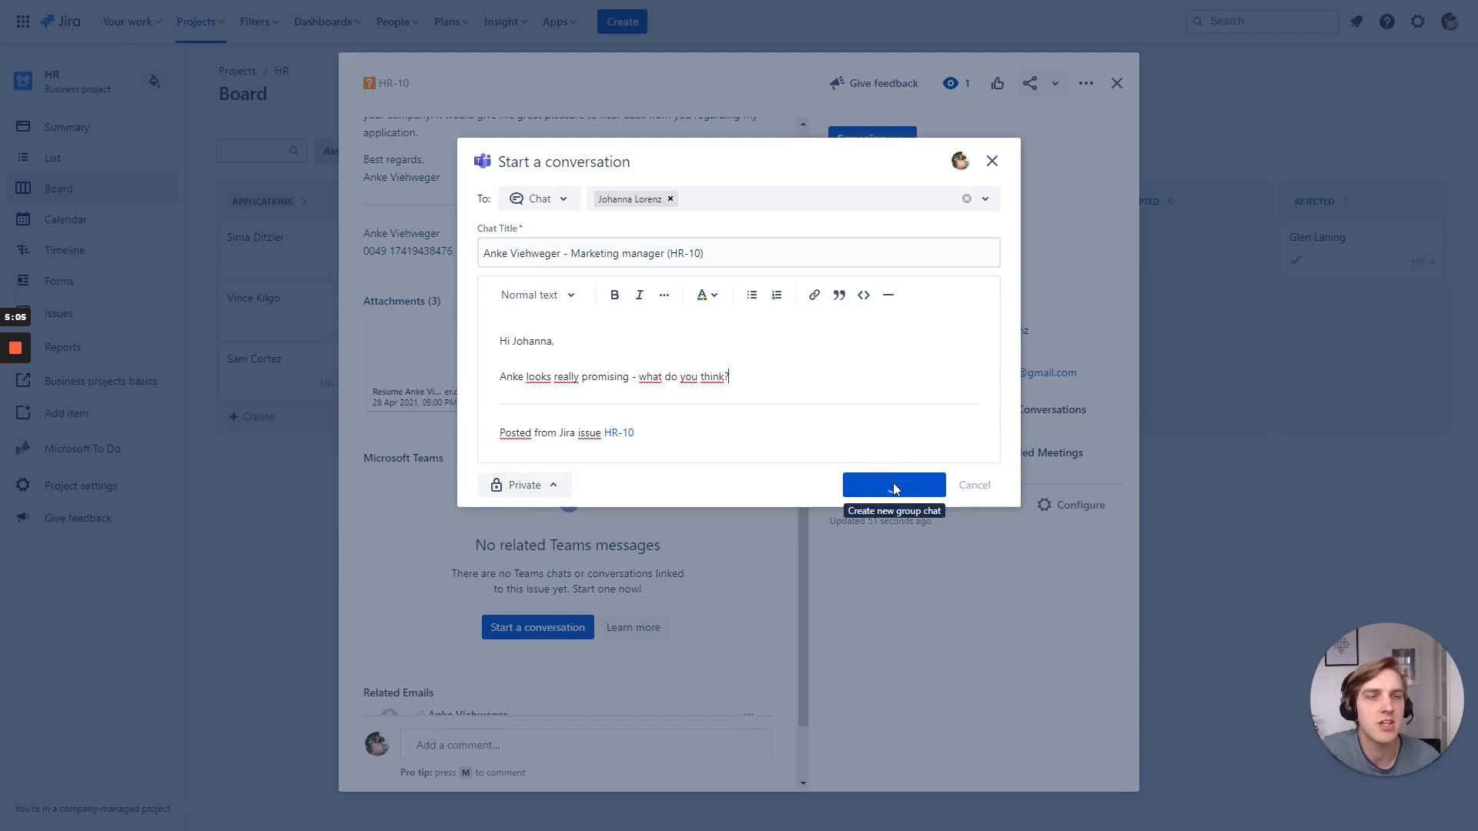
pyautogui.click(893, 485)
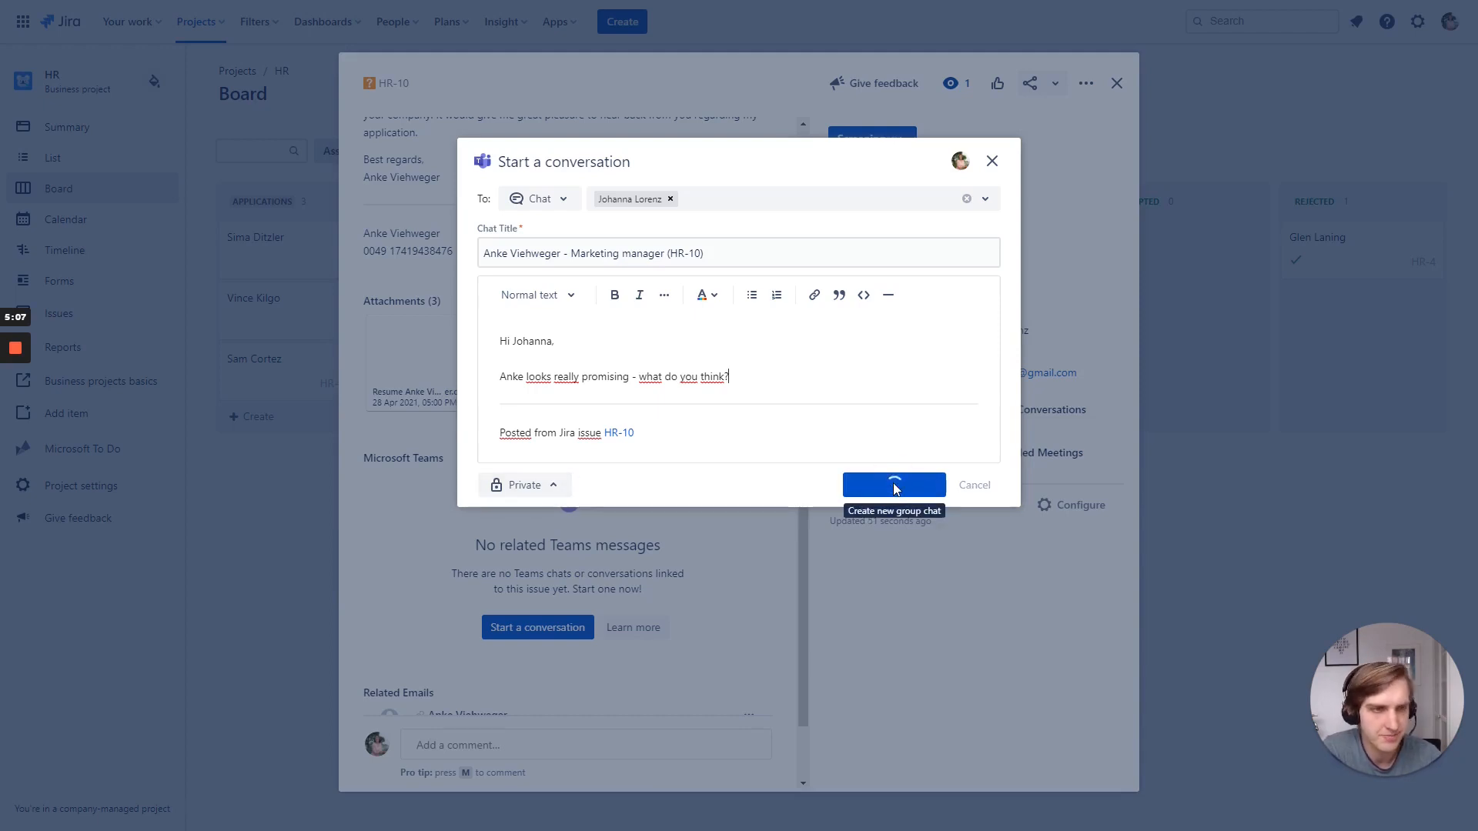
# Step: After Johanna's reply appears on HR-10, bring up the Screening status transition options
pyautogui.click(893, 485)
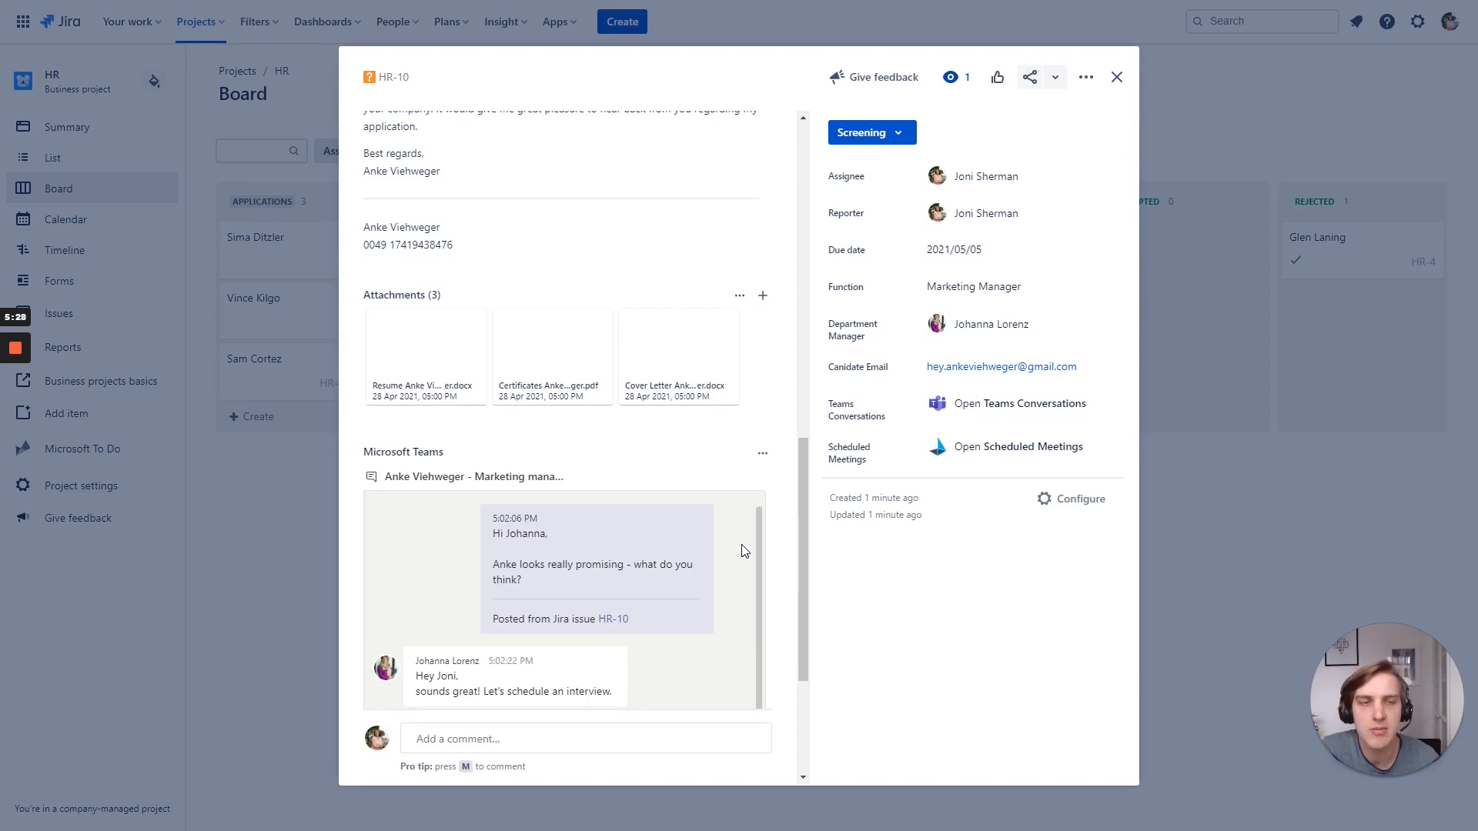
pyautogui.scroll(-3)
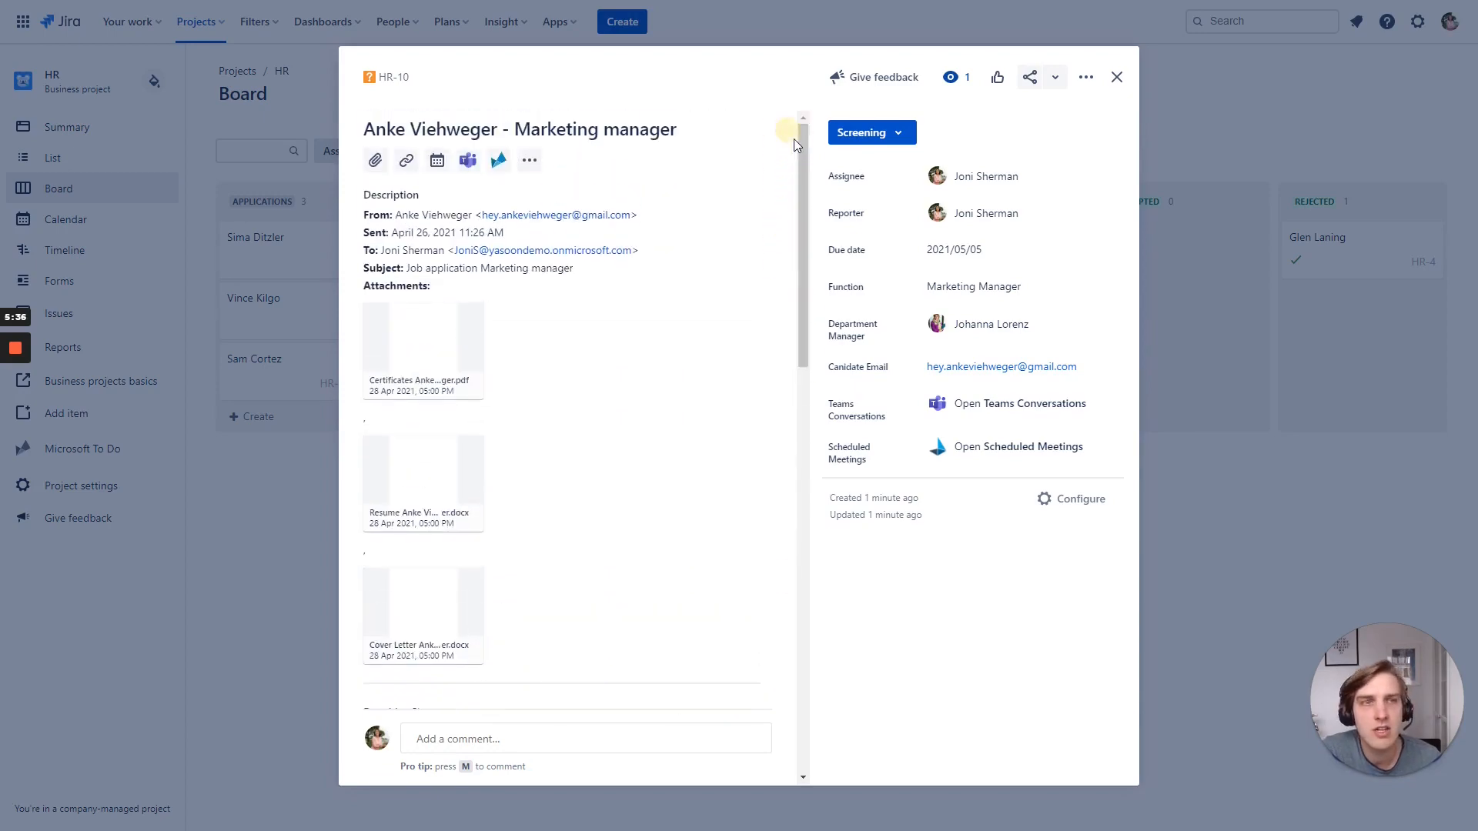
pyautogui.click(871, 133)
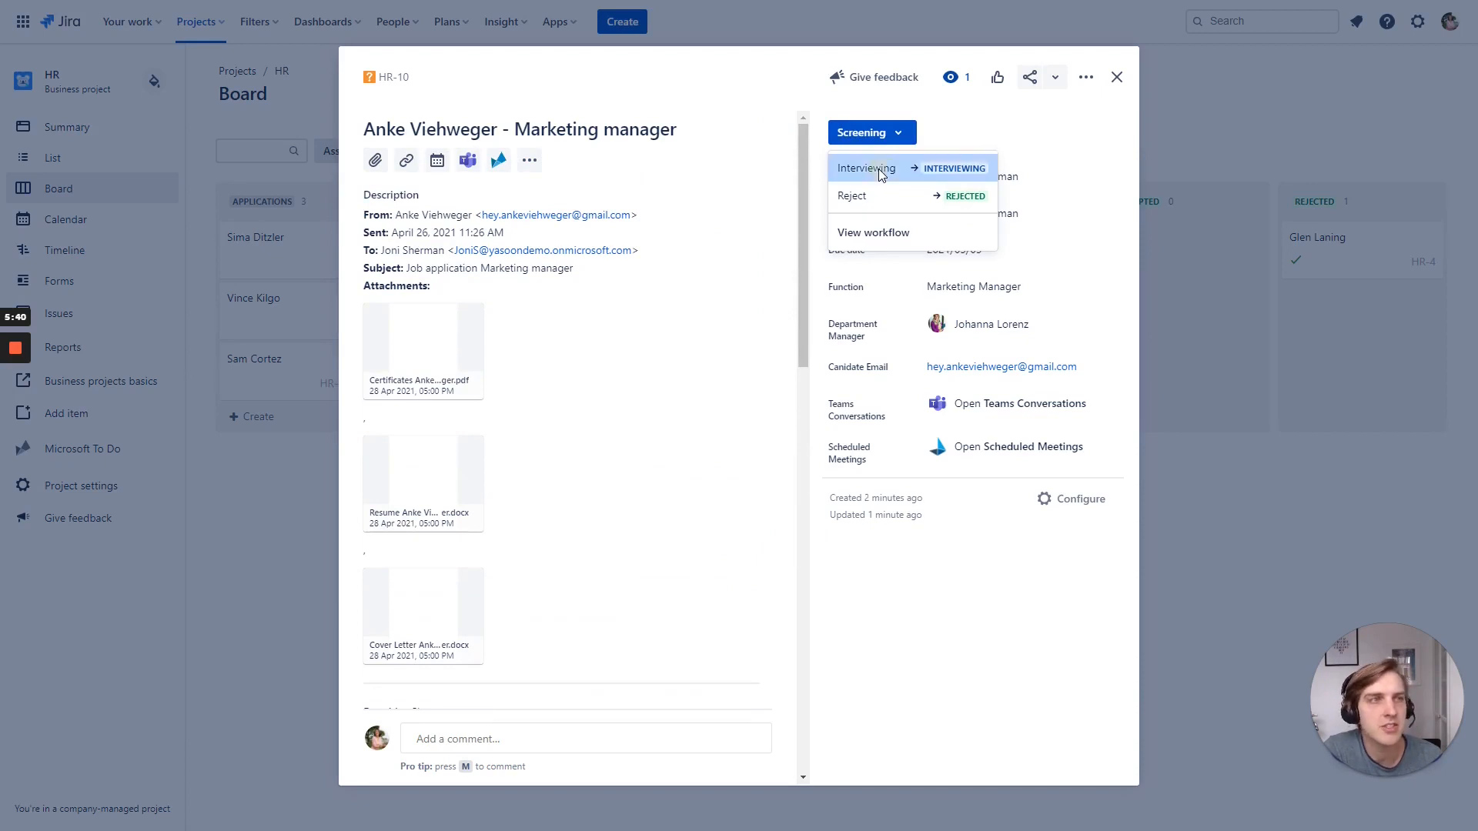
# Step: Move HR-10 to Interviewing and show Outlook availabilities for Joni, Johanna and the candidate
pyautogui.click(865, 168)
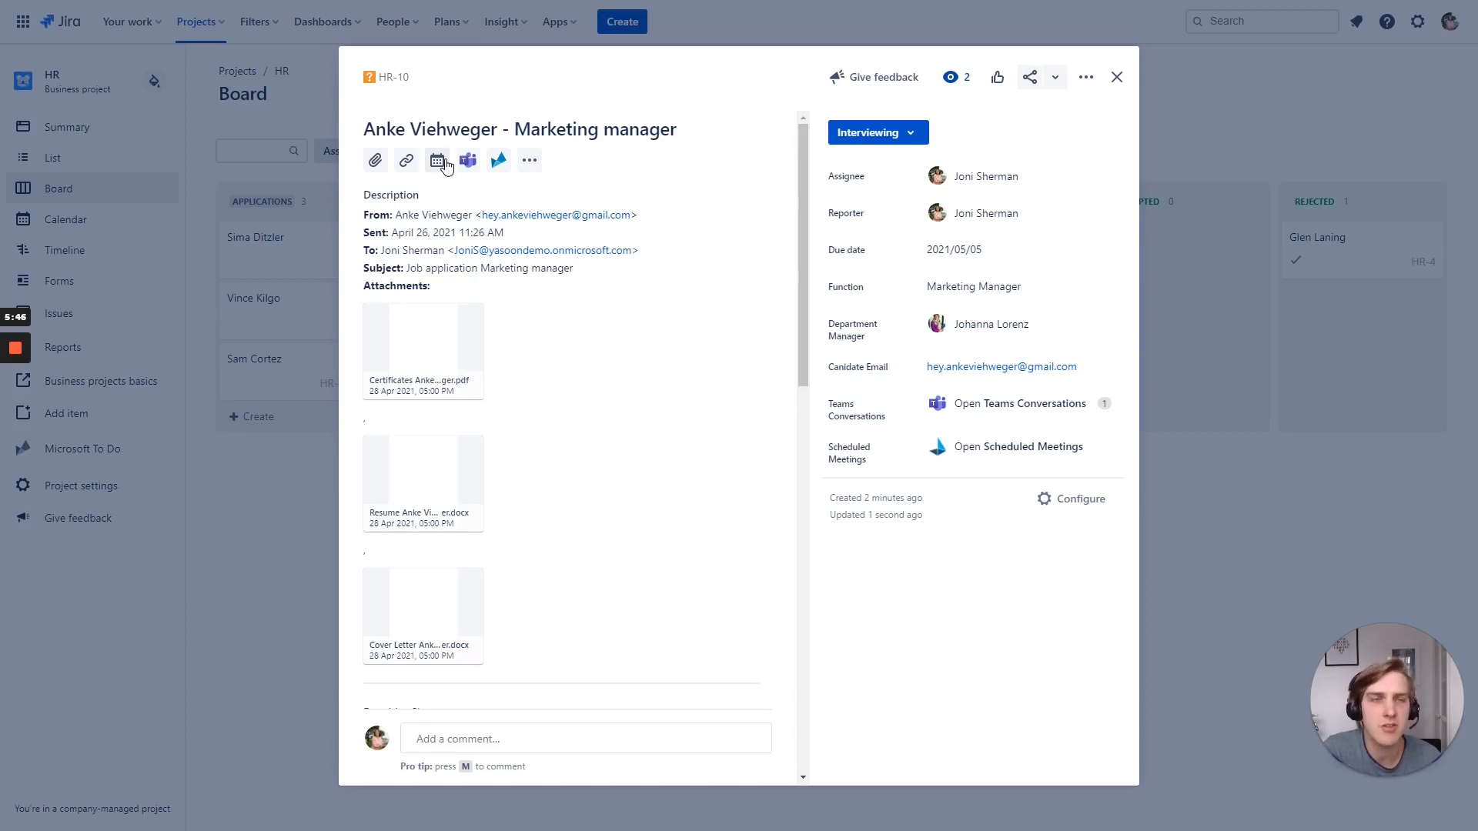
pyautogui.scroll(-3)
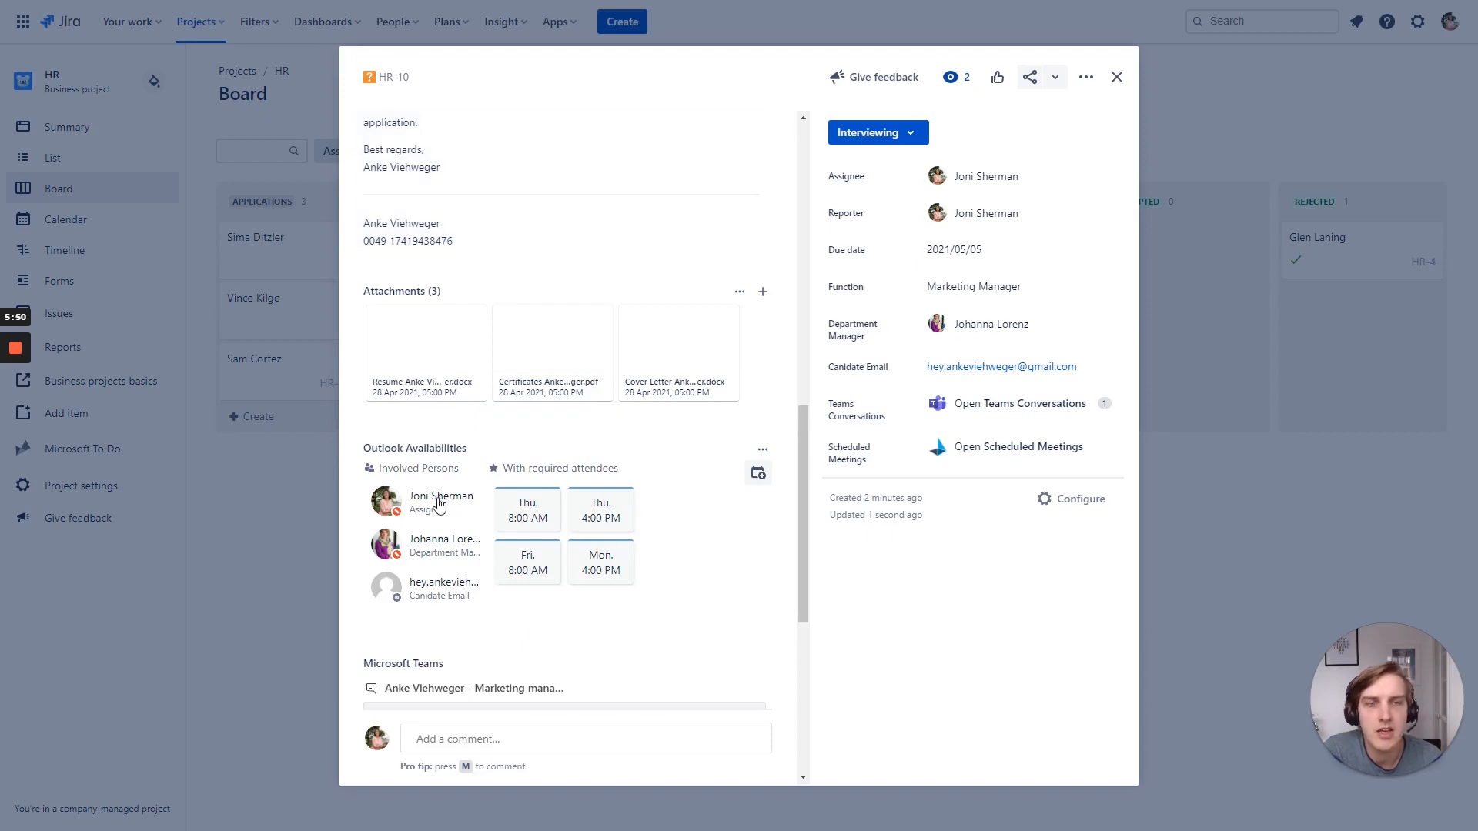
pyautogui.moveTo(428, 588)
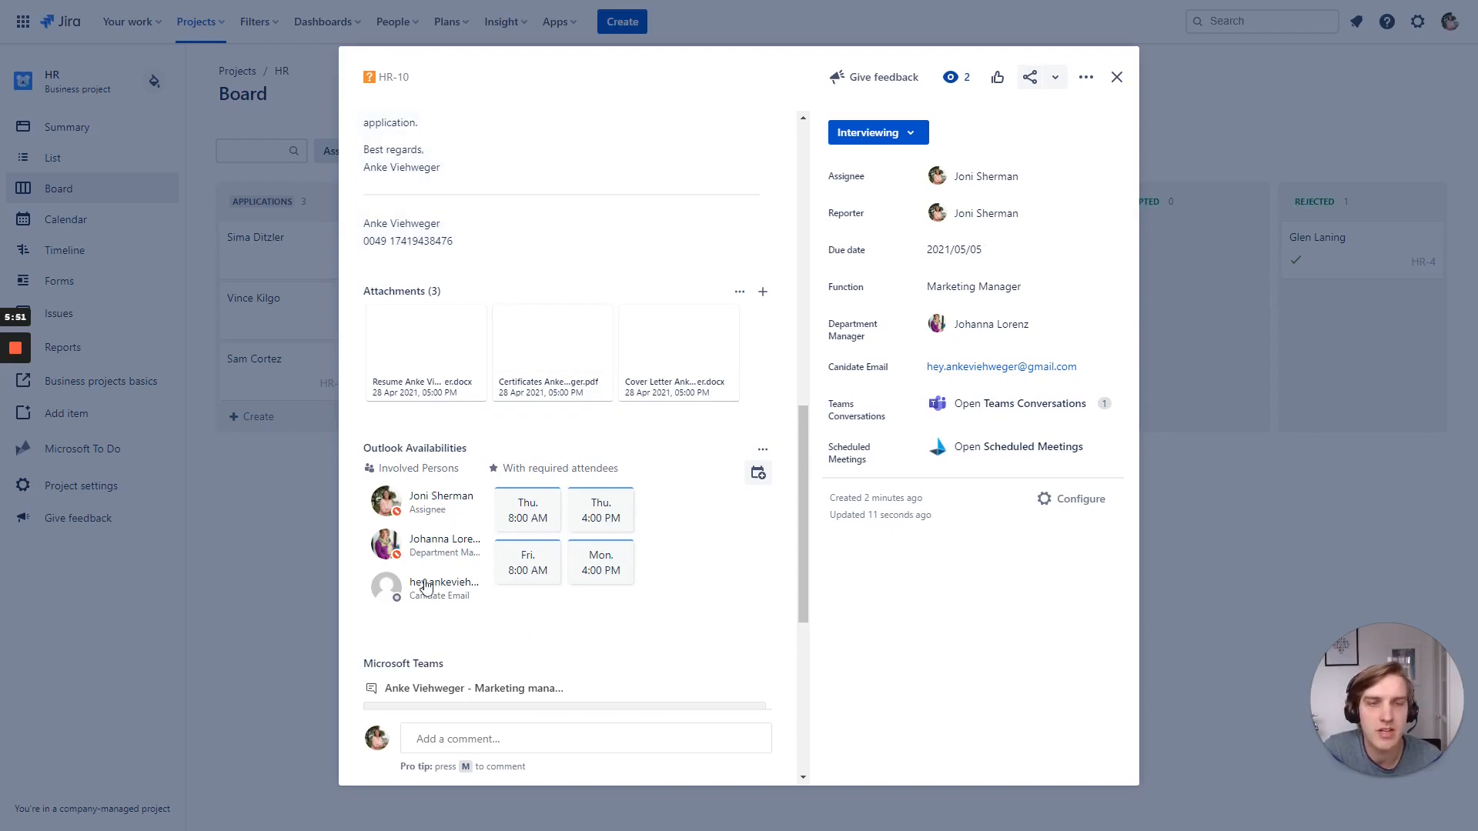
pyautogui.moveTo(527, 564)
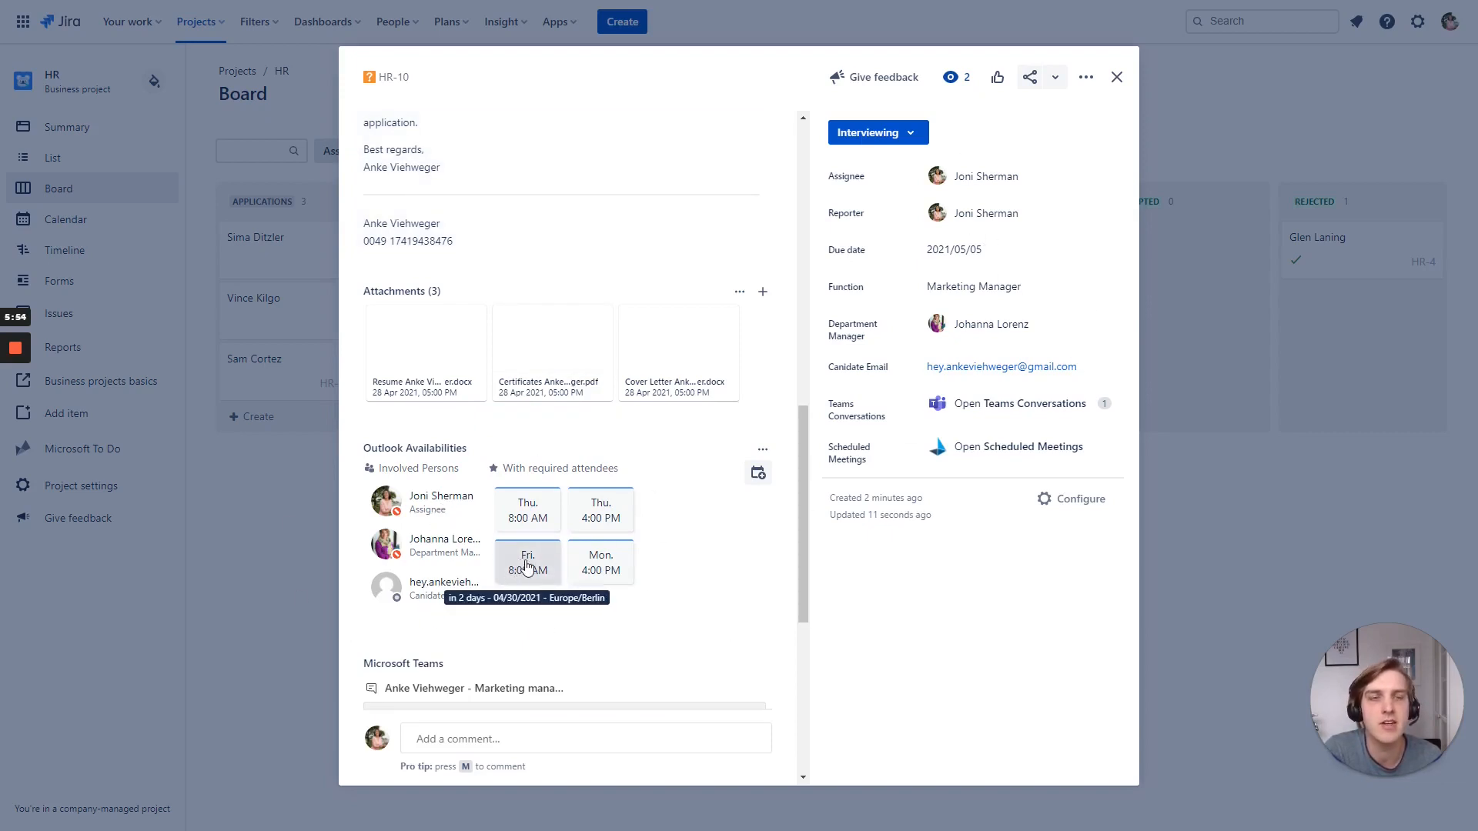
pyautogui.moveTo(530, 578)
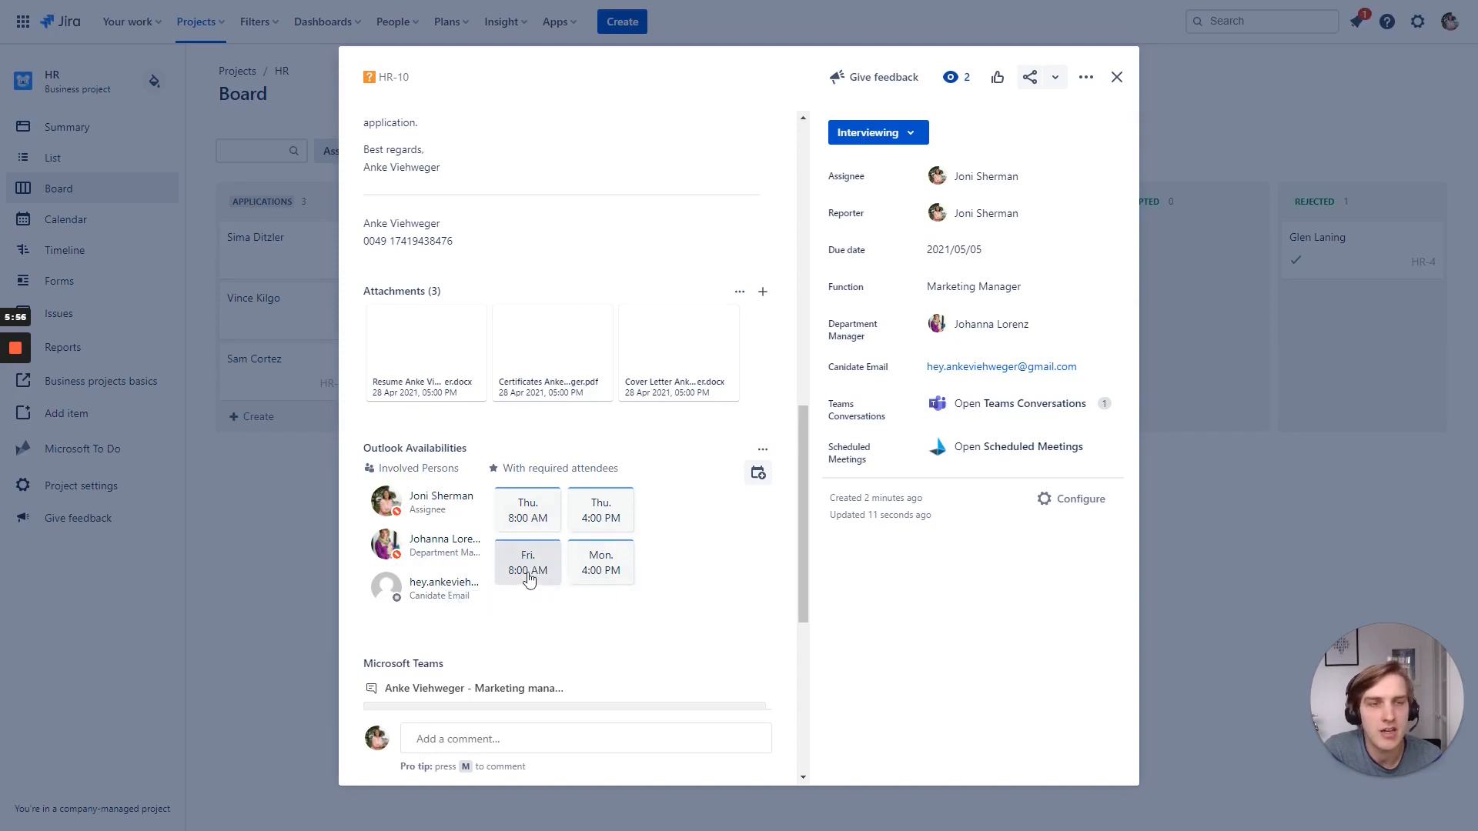
# Step: Schedule a Teams interview for Friday 4/30/2021 at 8:00 AM with Johanna and Anke, adding an invitation note
pyautogui.click(527, 565)
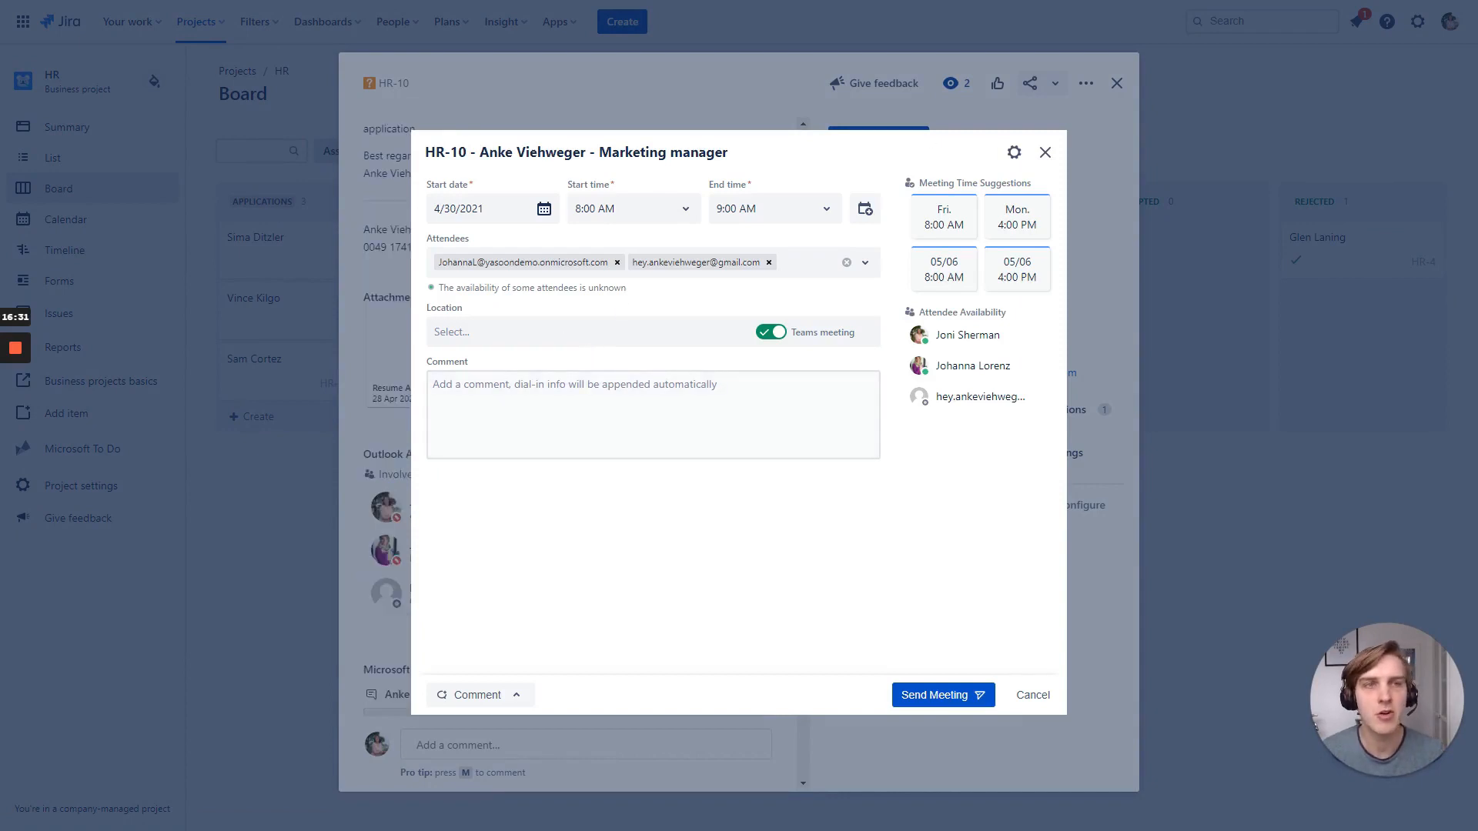
pyautogui.moveTo(562, 243)
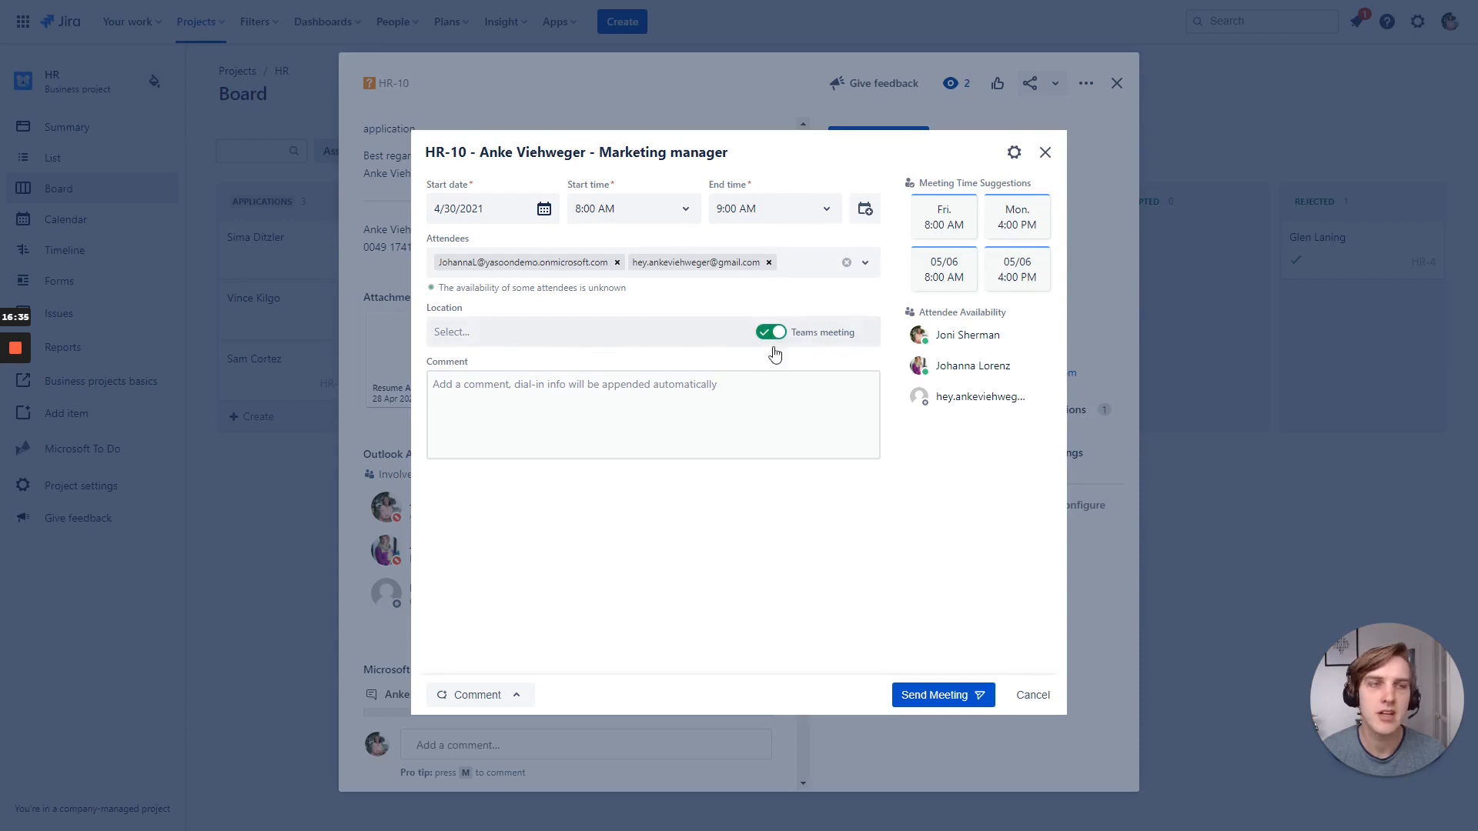
pyautogui.click(652, 415)
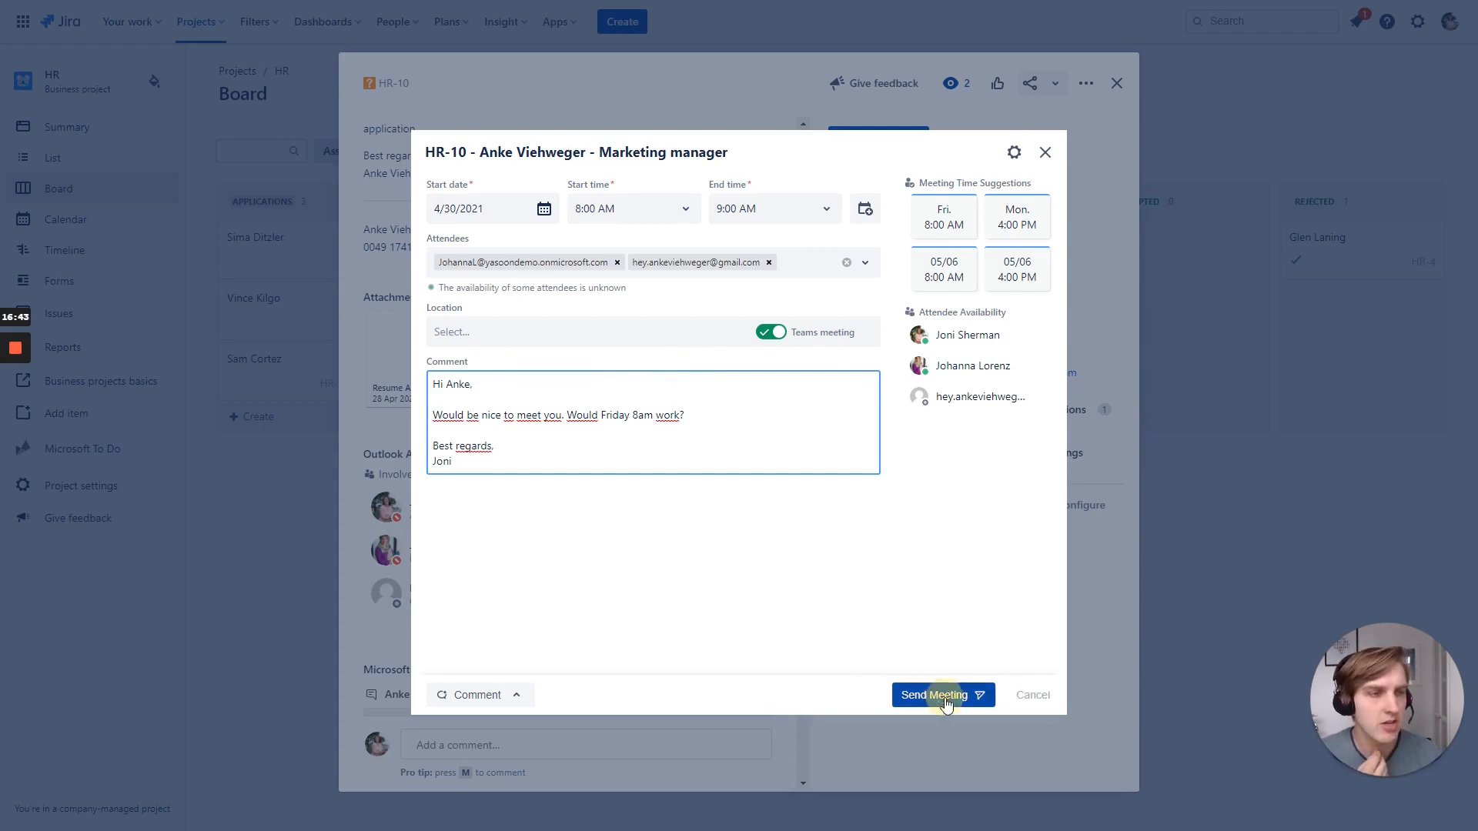
pyautogui.click(942, 694)
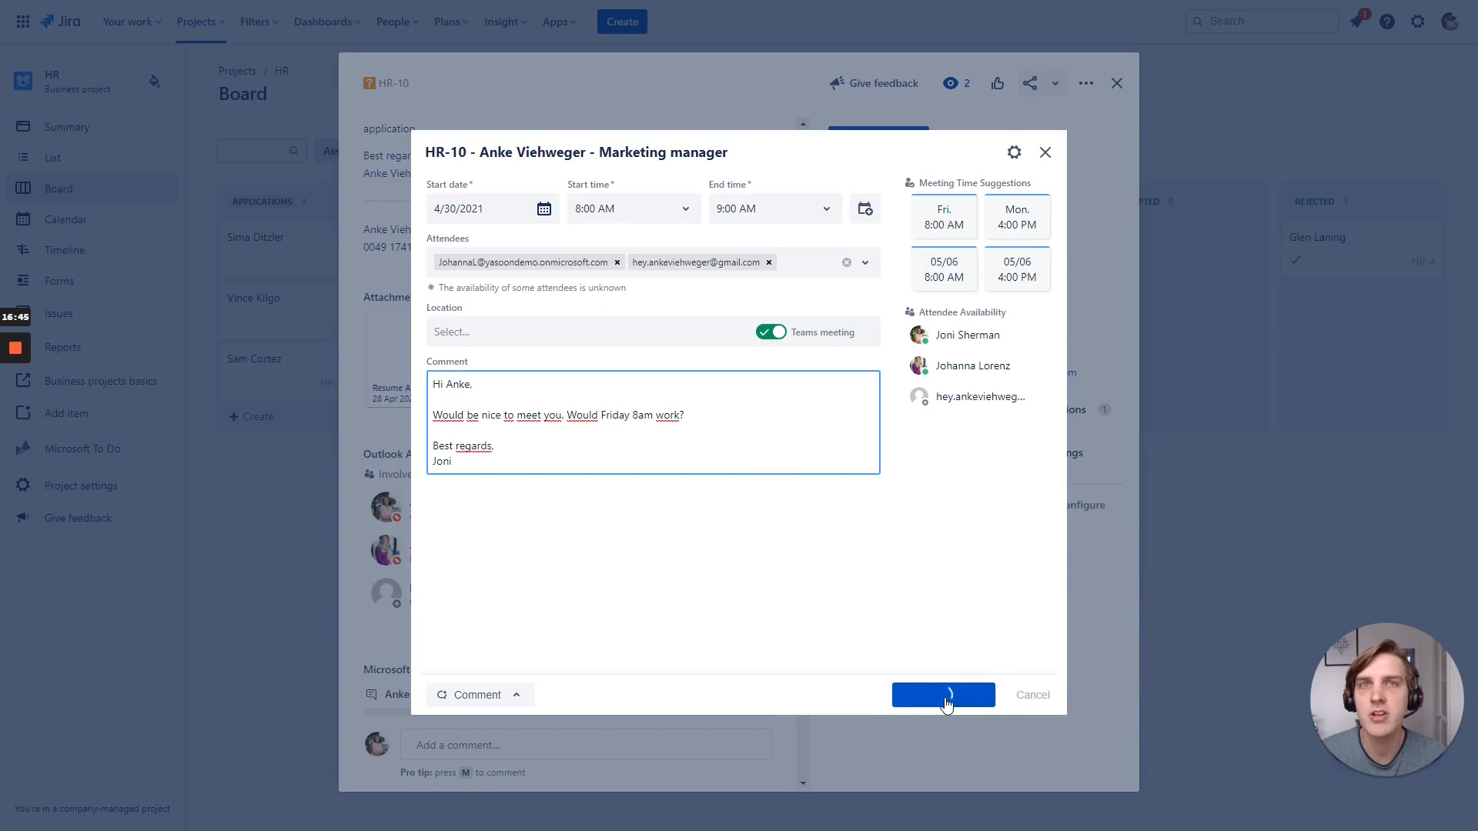
pyautogui.click(942, 694)
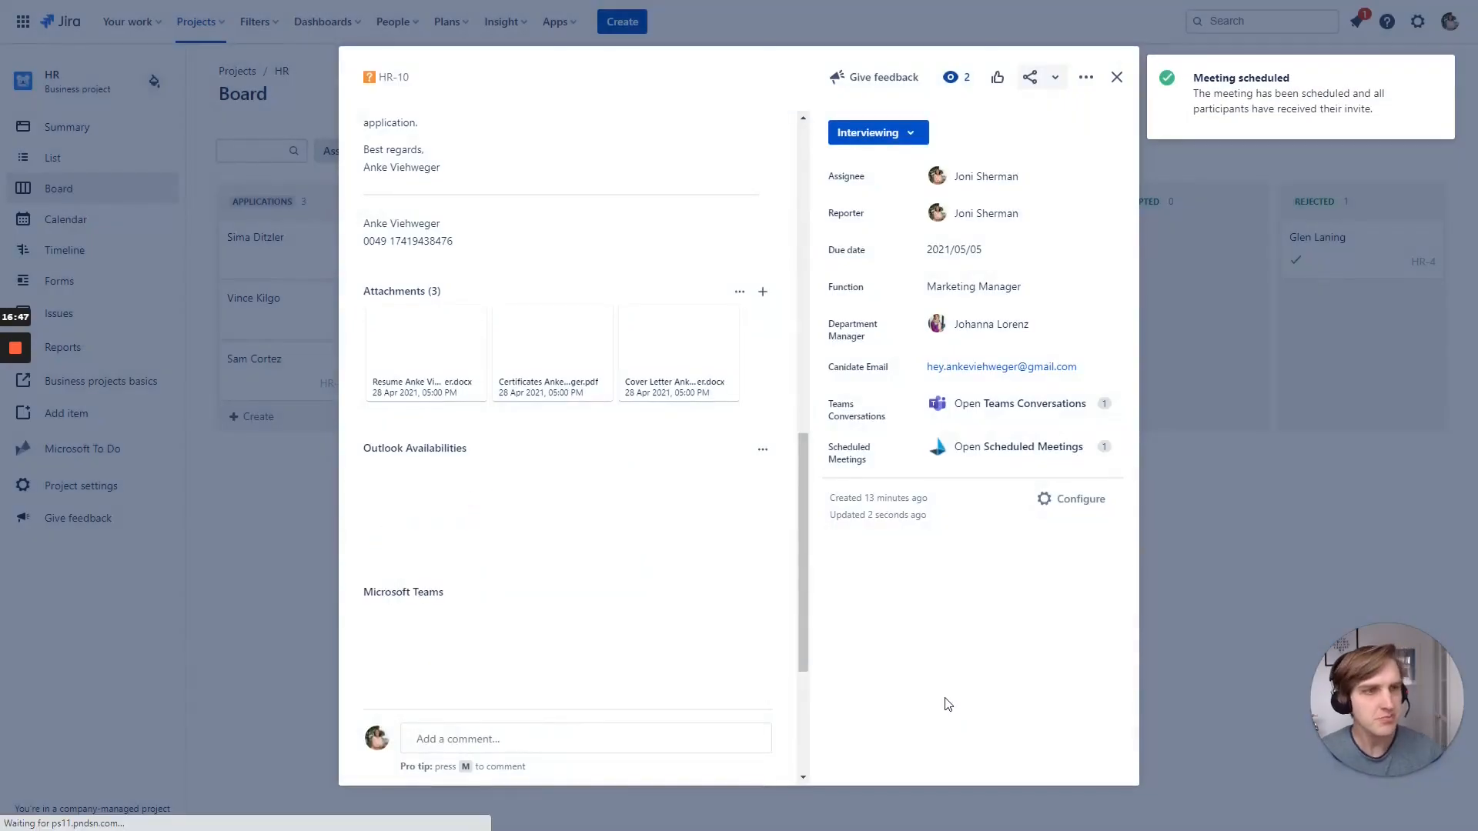